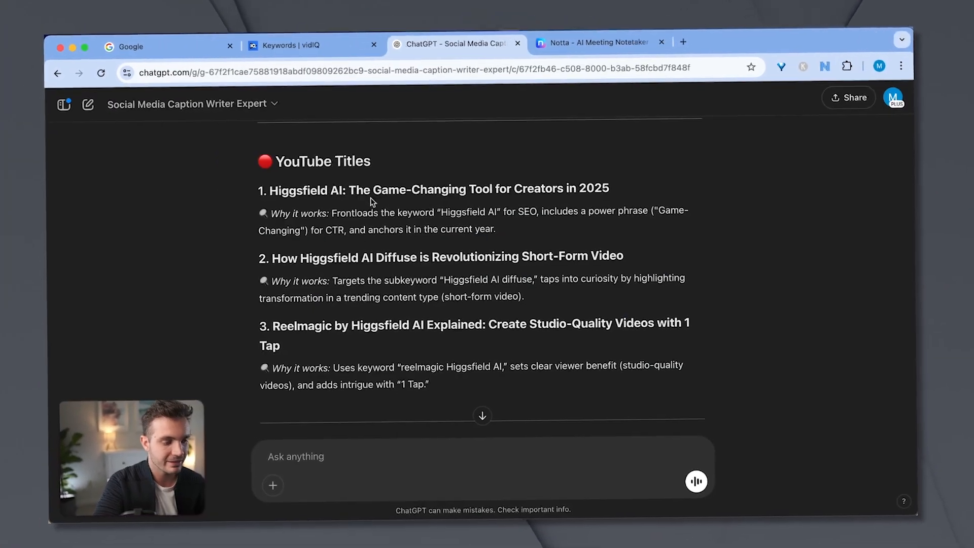
# - Scroll through the Higgsfield AI YouTube title ideas before moving to the channel's Shorts page
pyautogui.scroll(-3)
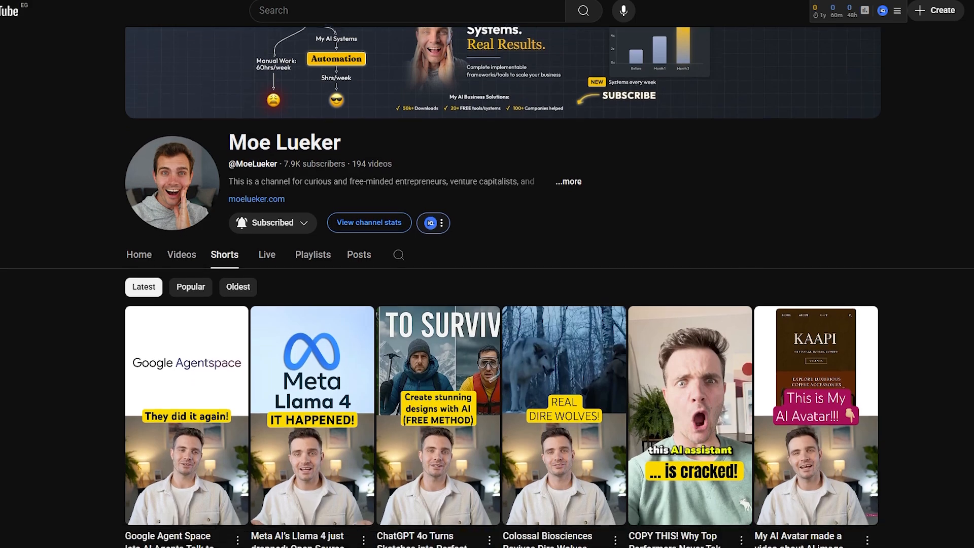
# - Scroll the channel page, then switch to the tab with the vidIQ Keywords dashboard after the preview
pyautogui.scroll(-3)
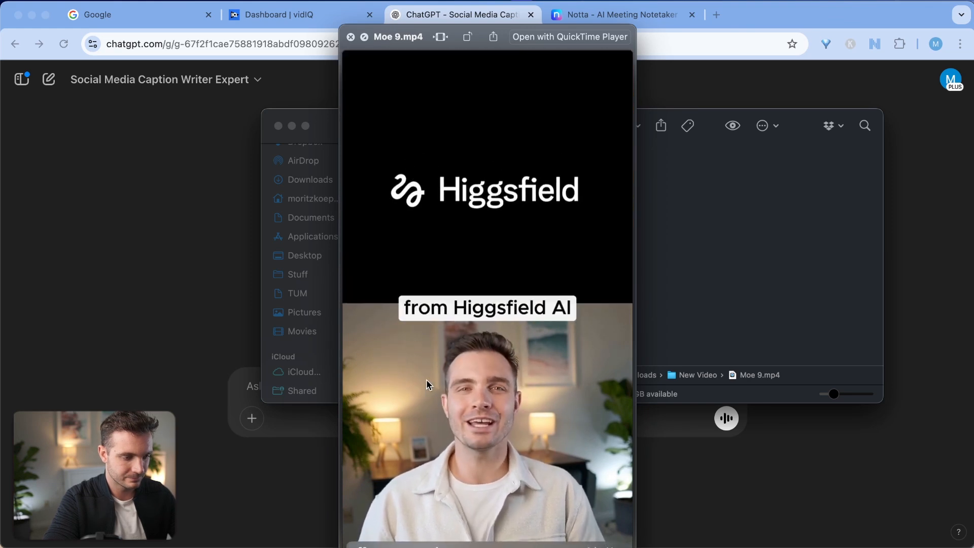
pyautogui.click(298, 14)
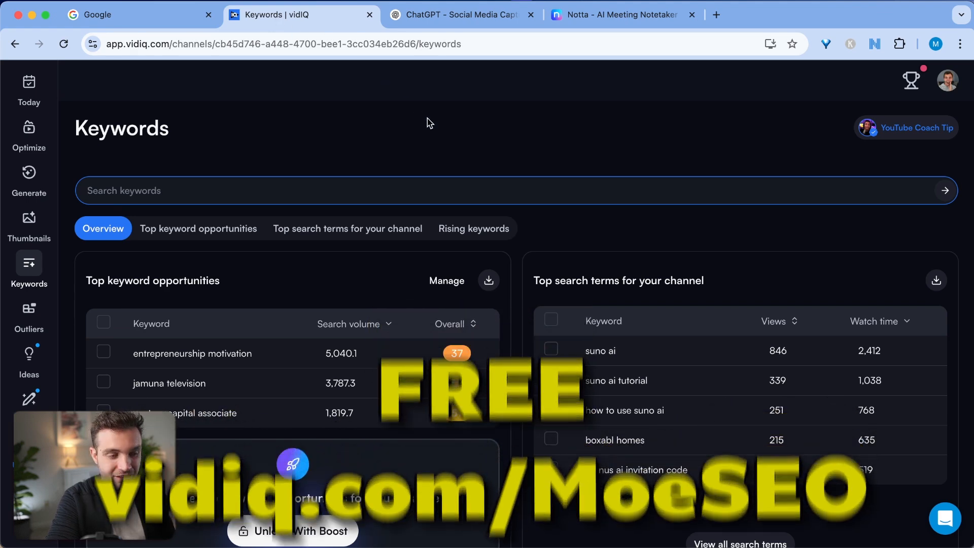
pyautogui.moveTo(435, 129)
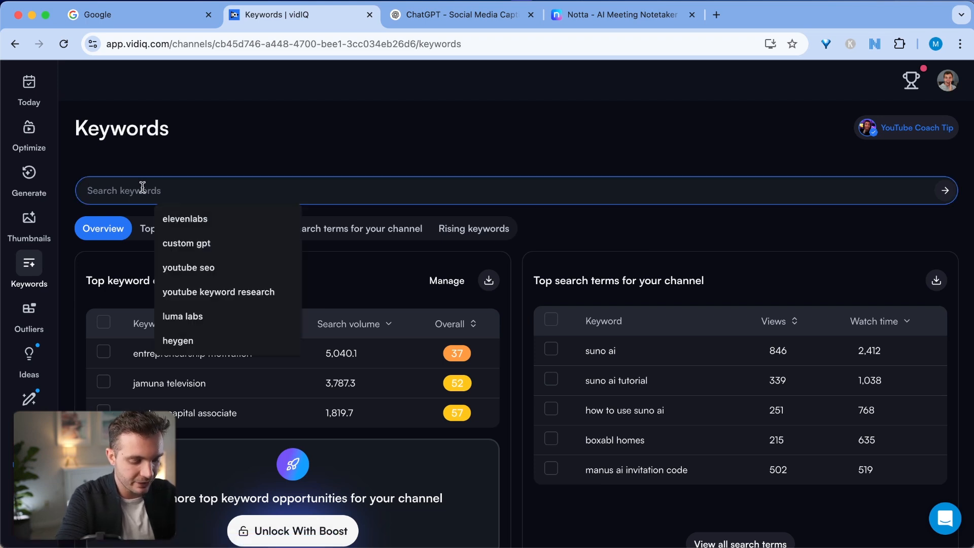
# - Search 'higgsfield ai' in vidIQ Keywords and view its related keywords
pyautogui.write('higgsfield ai')
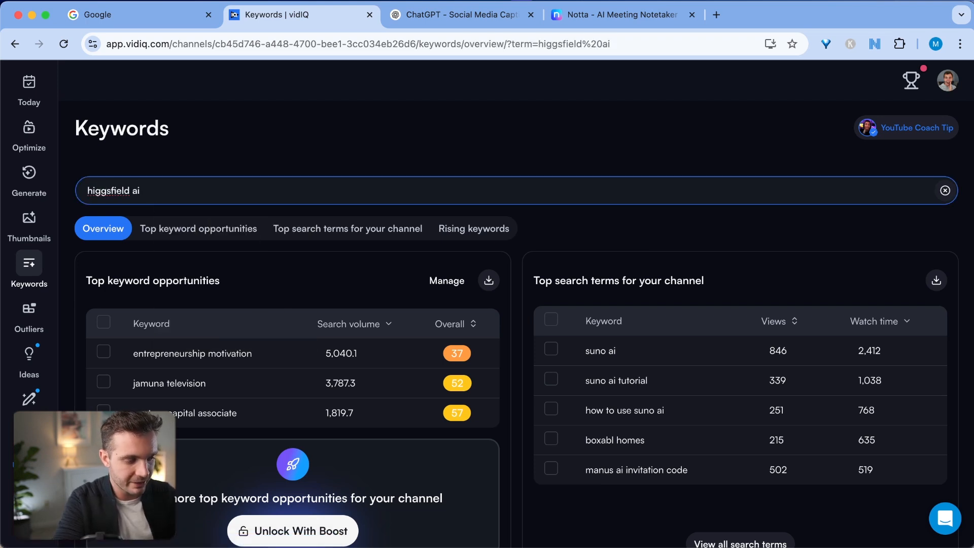
pyautogui.scroll(-3)
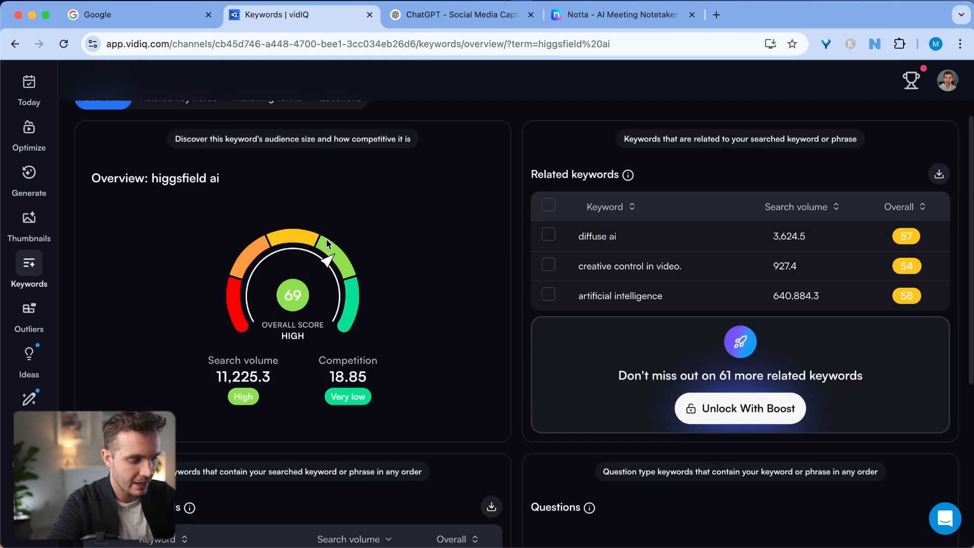
pyautogui.moveTo(294, 313)
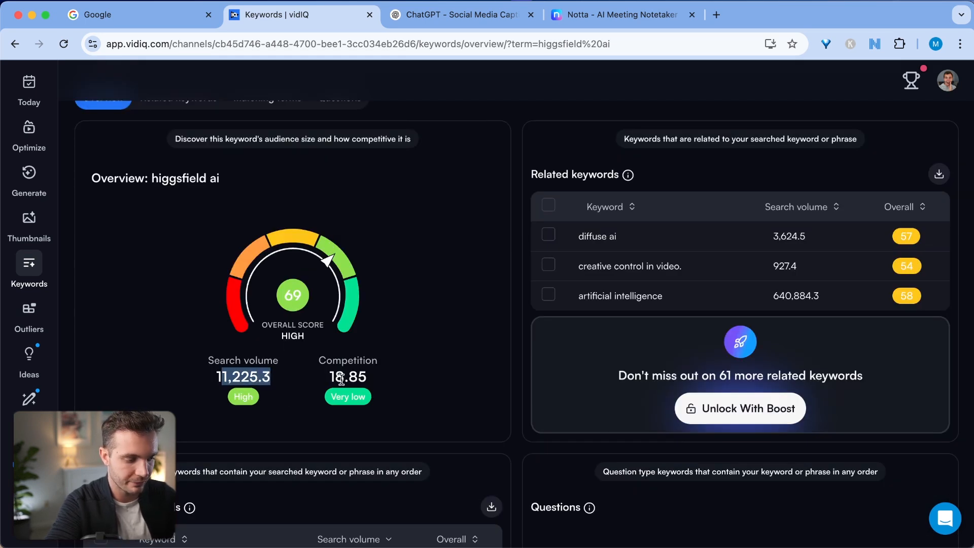
pyautogui.scroll(3)
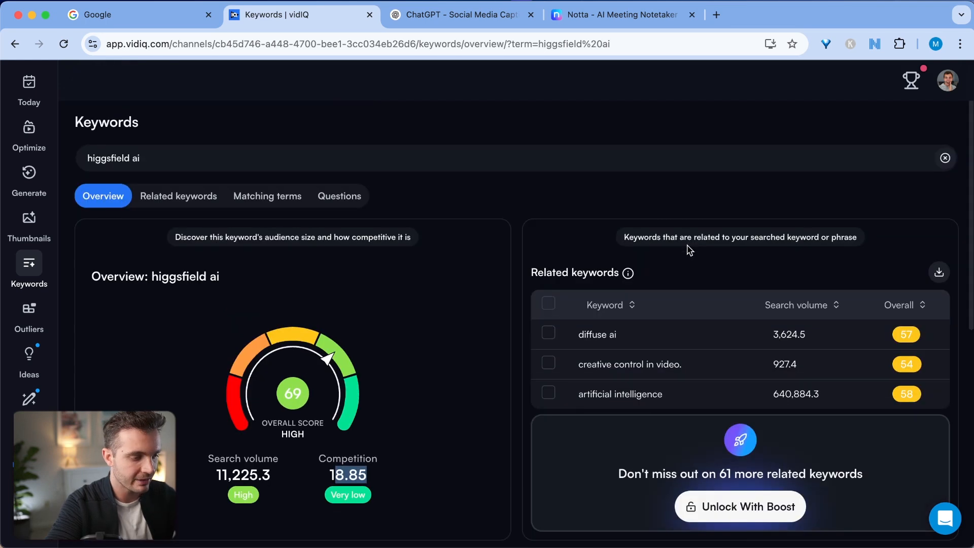
pyautogui.moveTo(179, 196)
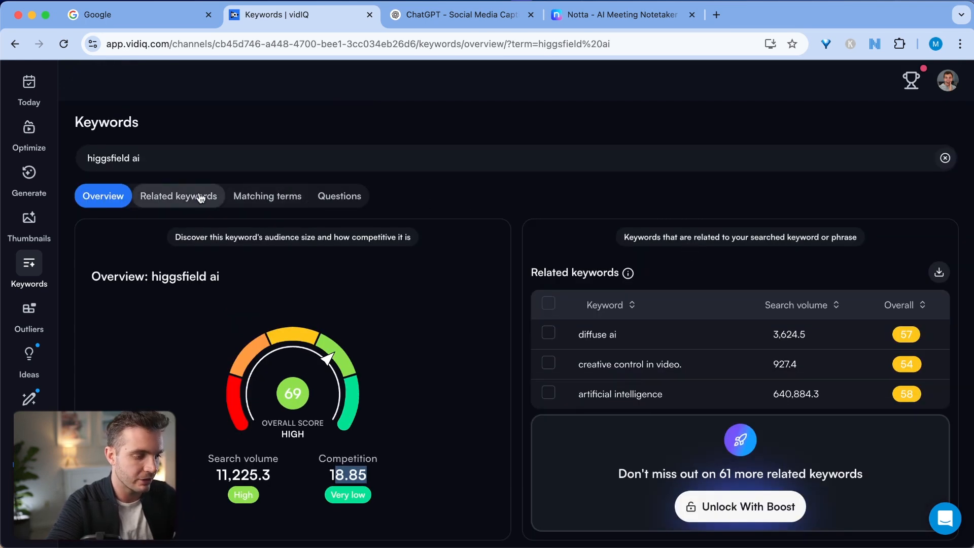
pyautogui.click(179, 195)
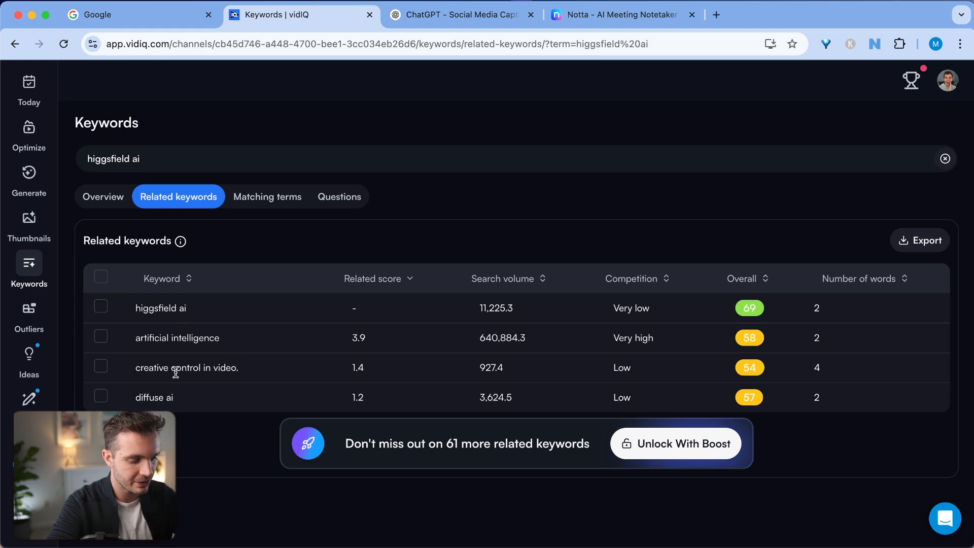
pyautogui.moveTo(333, 281)
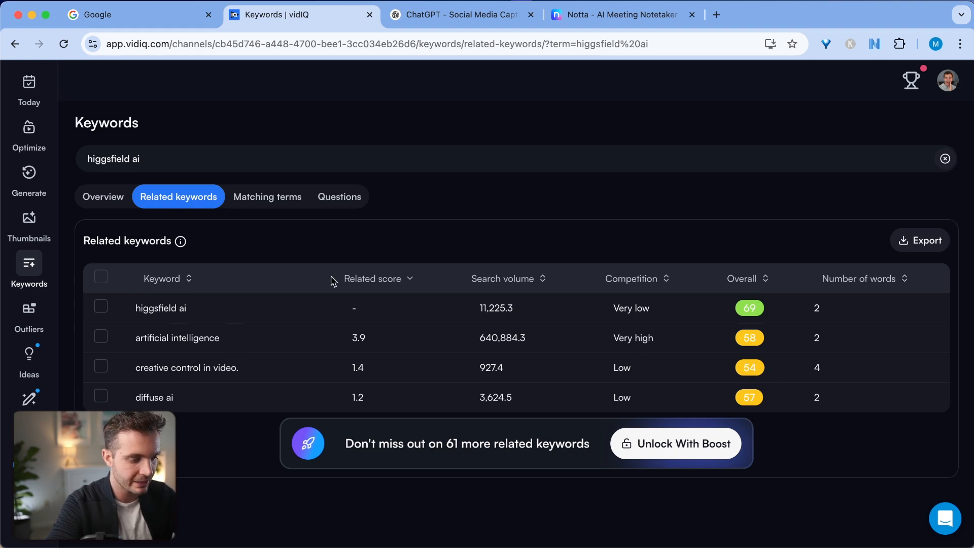
# - Review the matching terms, check 'higgsfield ai diffuse', copy the top rows and return to ChatGPT
pyautogui.click(266, 196)
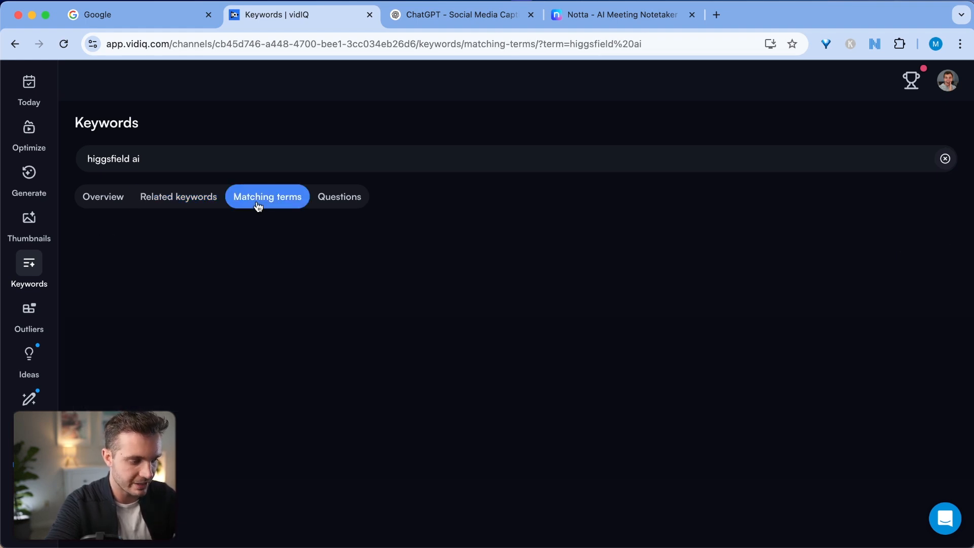
pyautogui.click(267, 196)
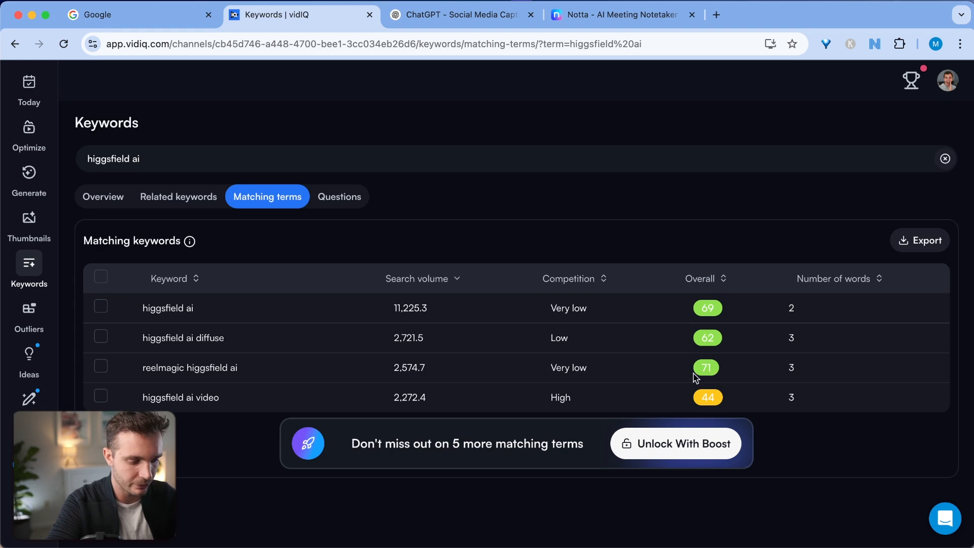
pyautogui.moveTo(178, 367)
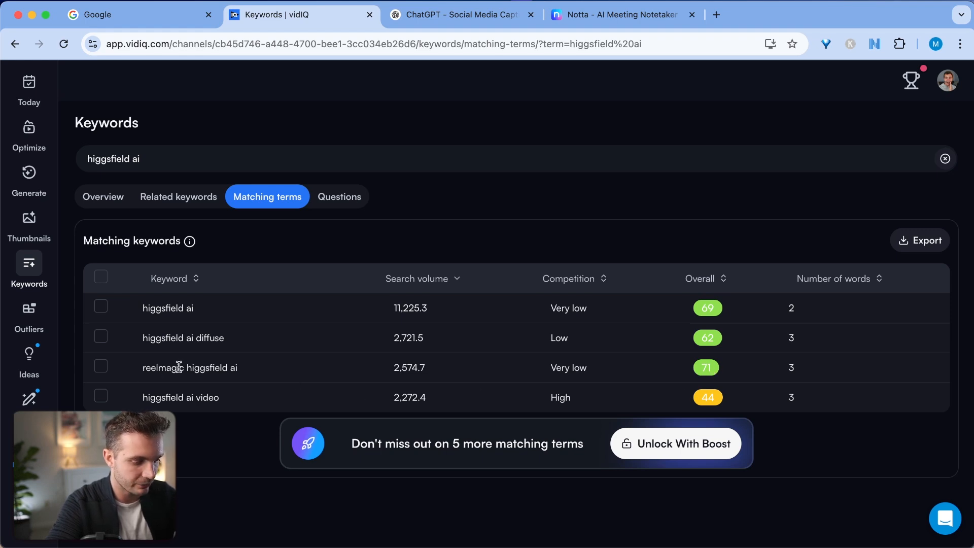
pyautogui.click(184, 337)
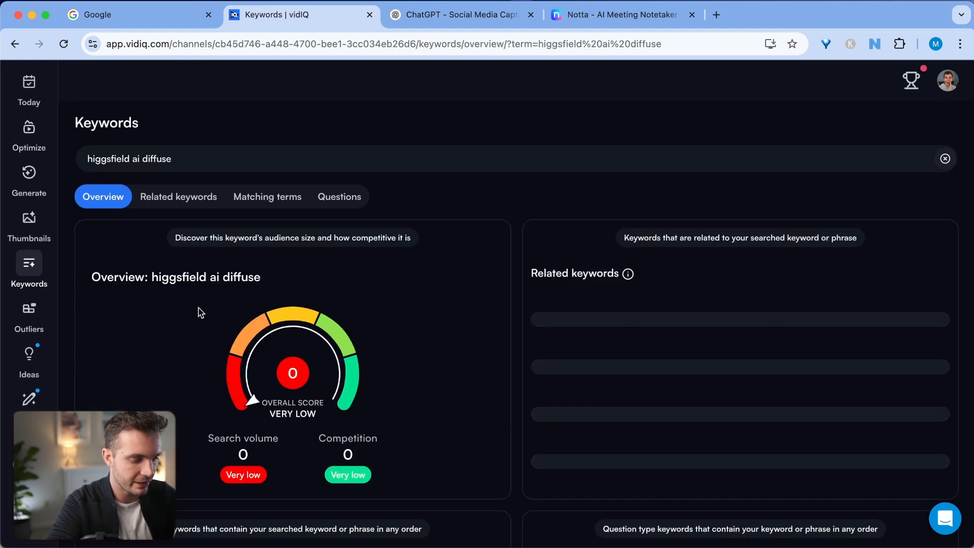
pyautogui.click(266, 195)
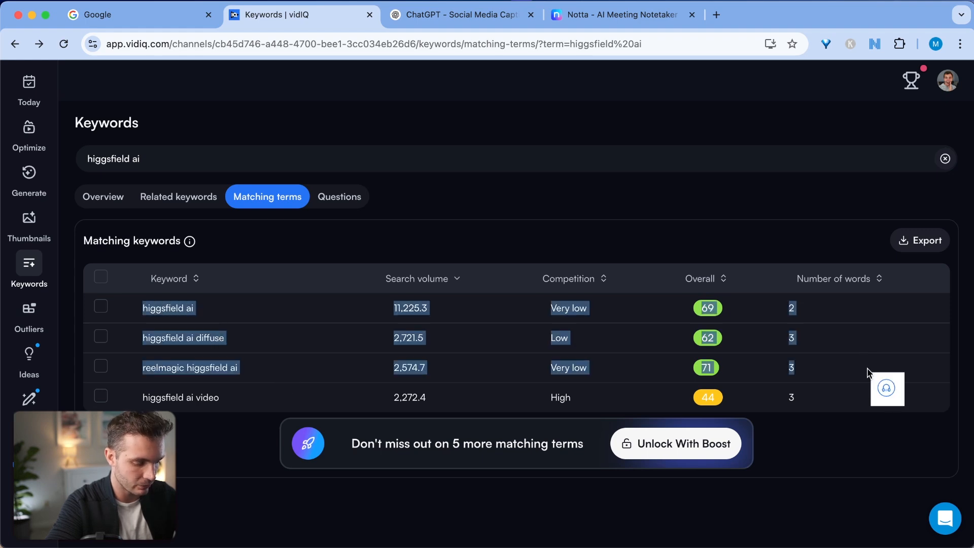
pyautogui.click(459, 14)
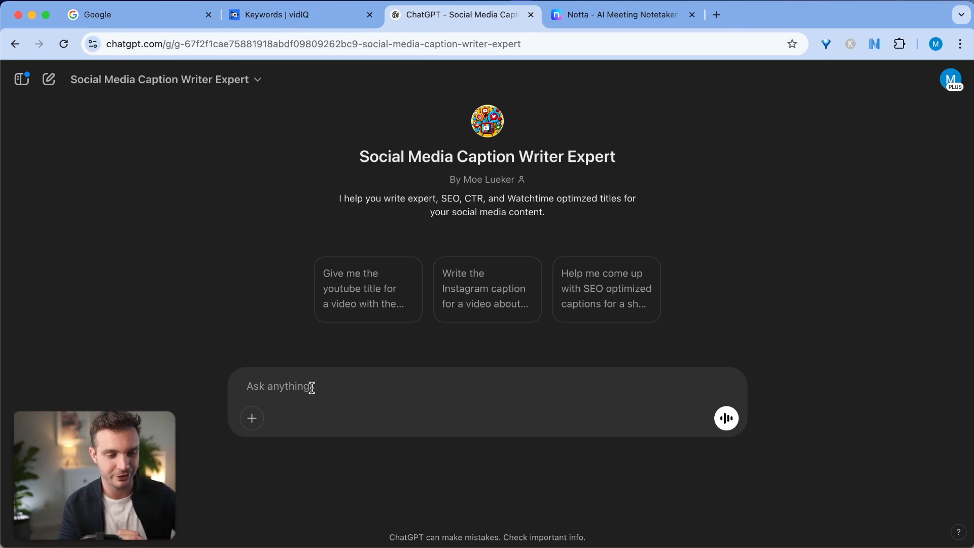
pyautogui.moveTo(310, 333)
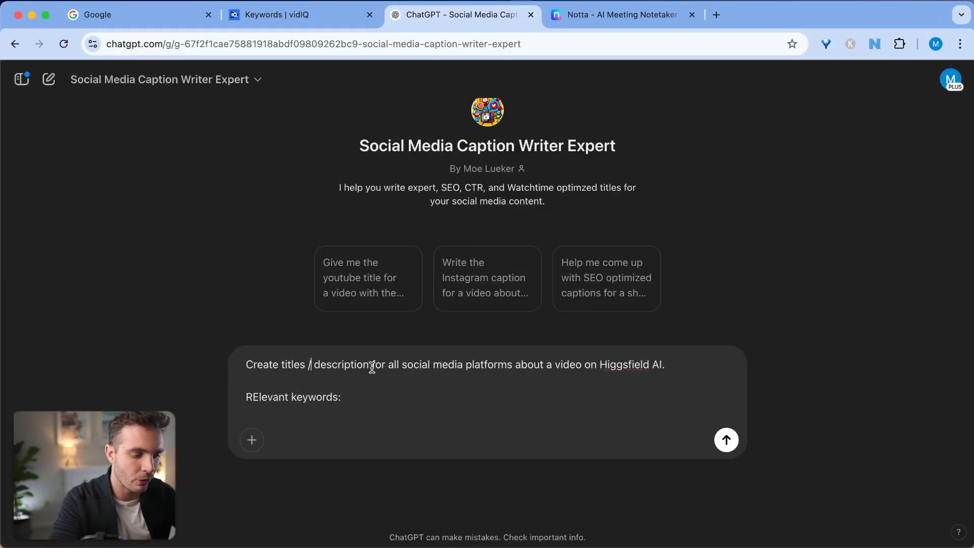
pyautogui.moveTo(435, 375)
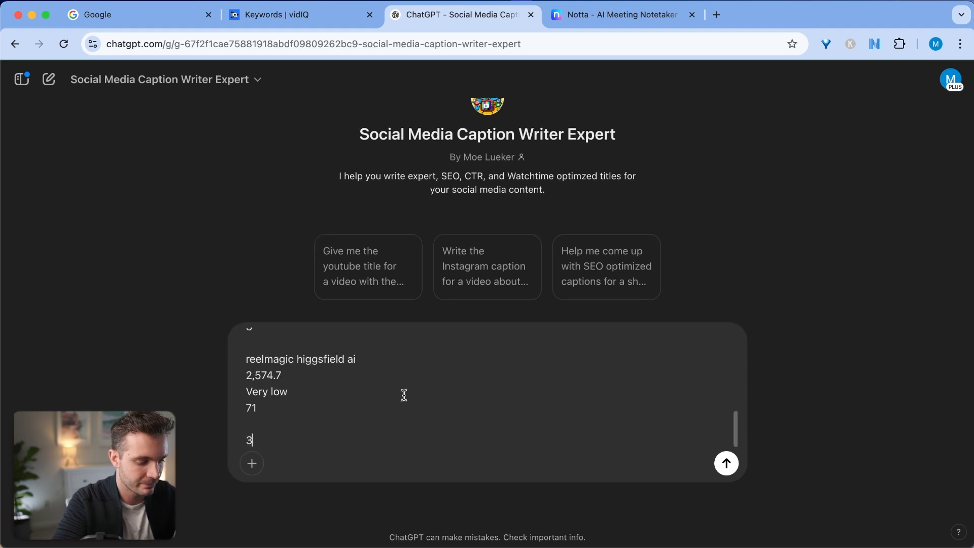
# - Send the Higgsfield AI caption request with the pasted vidIQ keywords and read the three returned YouTube titles
pyautogui.click(724, 462)
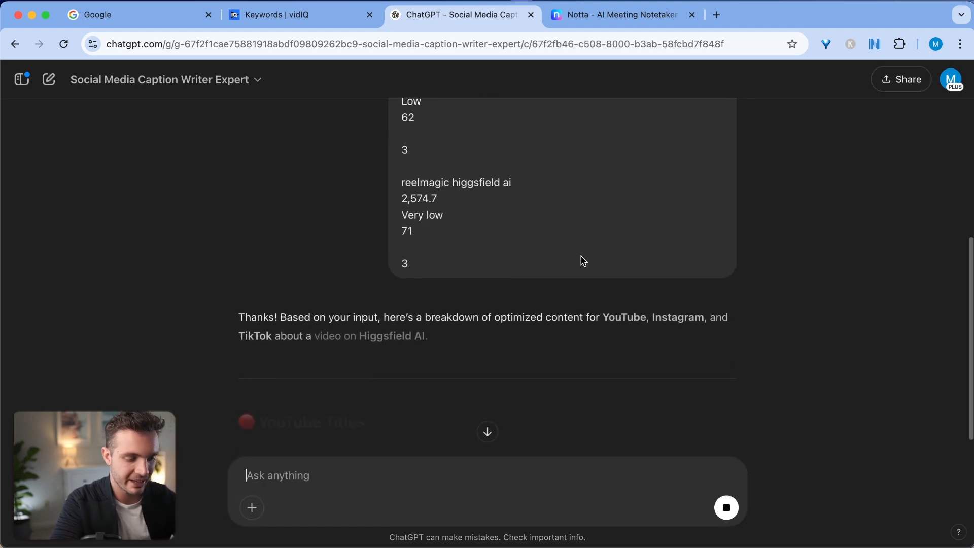
pyautogui.scroll(-3)
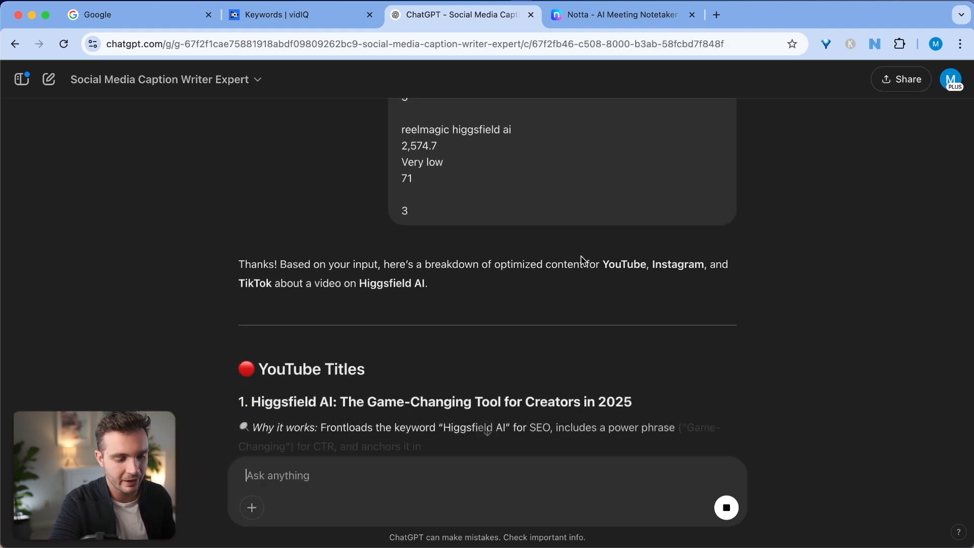
pyautogui.scroll(-3)
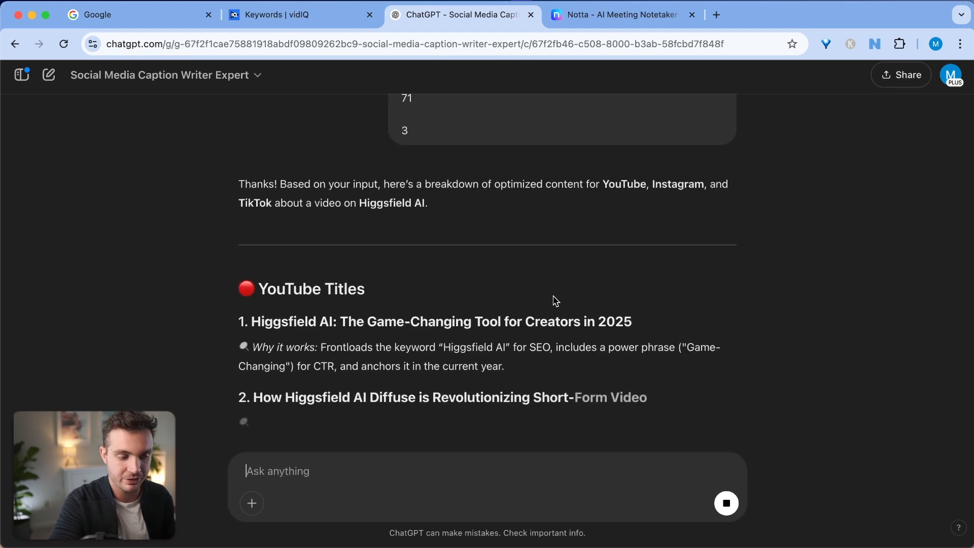
pyautogui.scroll(-3)
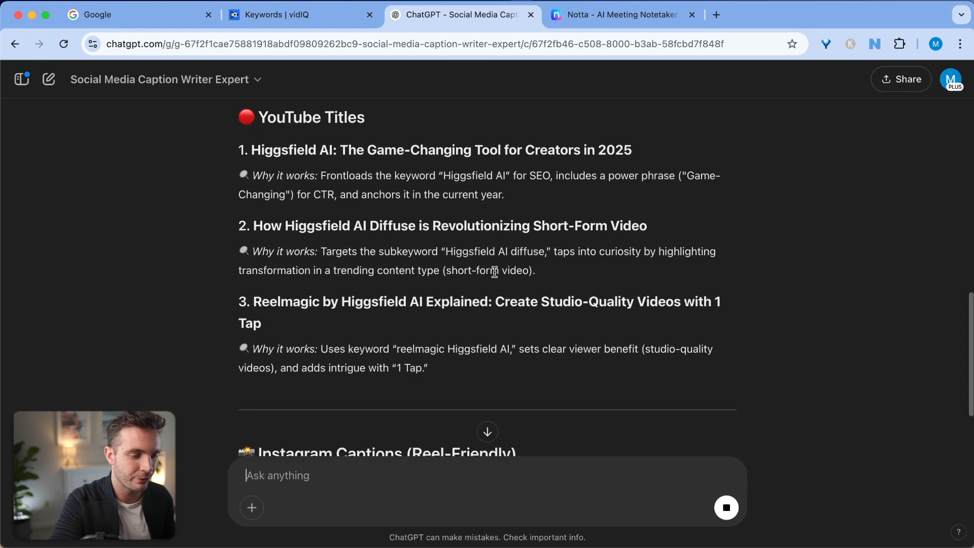
pyautogui.scroll(3)
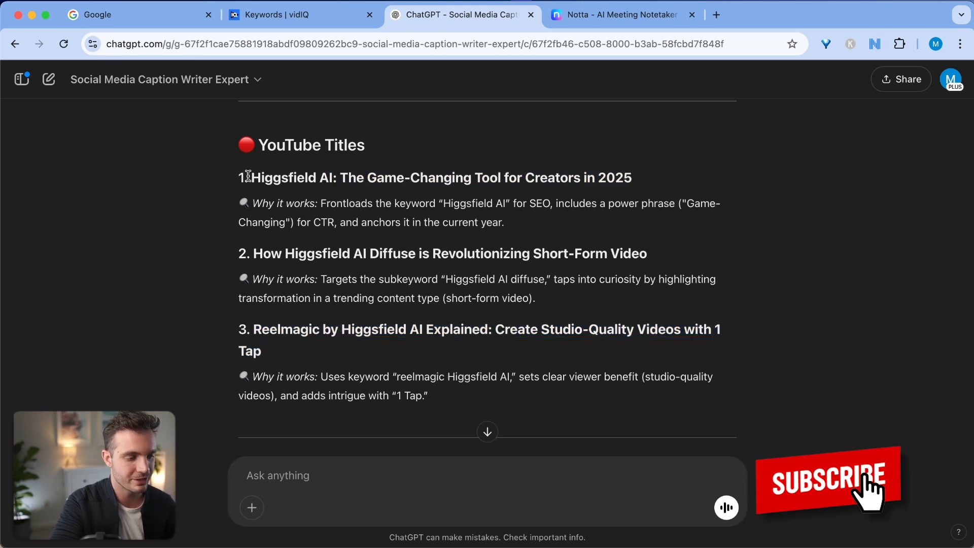
pyautogui.scroll(-3)
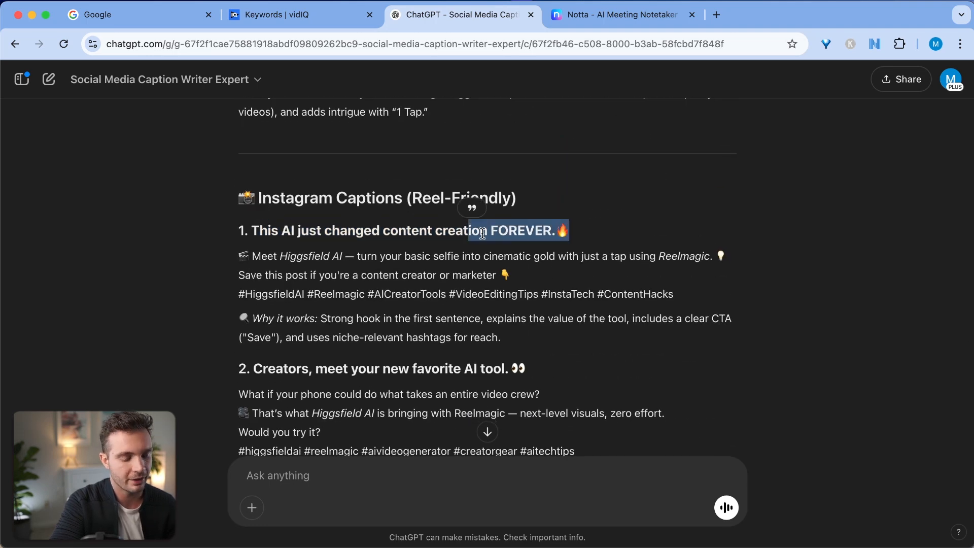
pyautogui.scroll(-3)
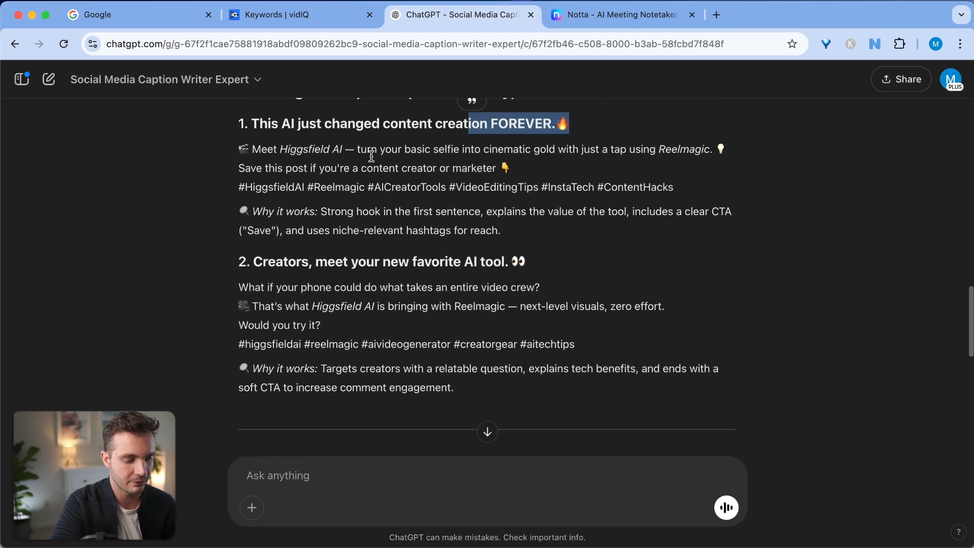
pyautogui.scroll(-3)
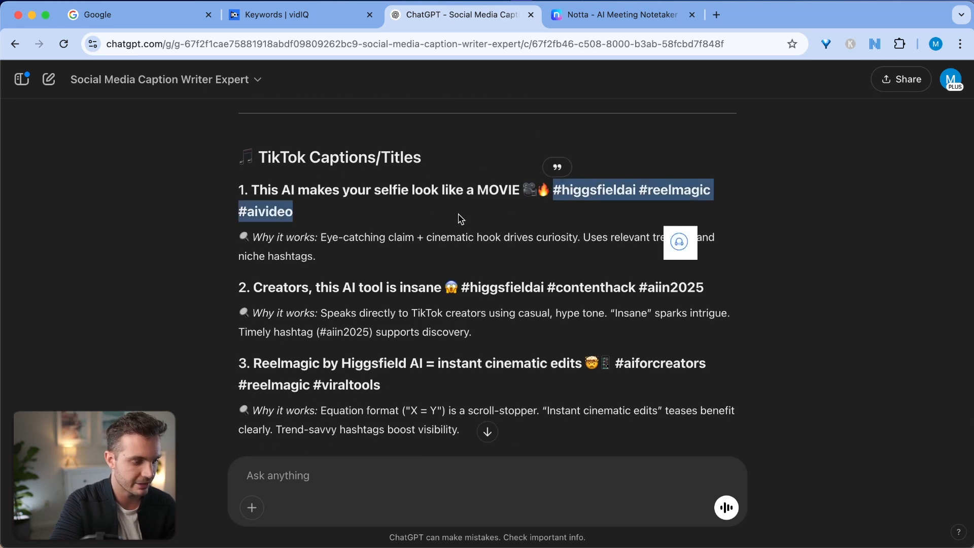
pyautogui.moveTo(485, 204)
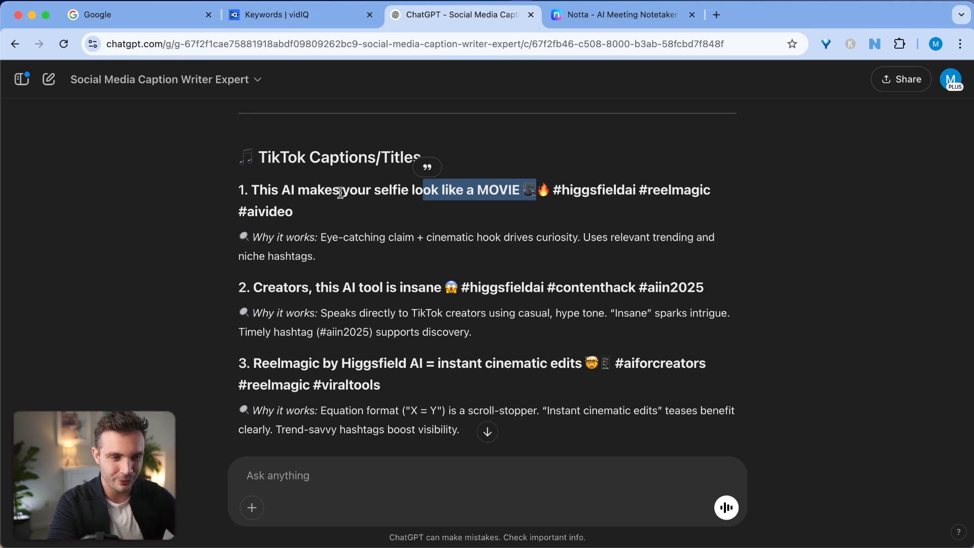
pyautogui.moveTo(491, 164)
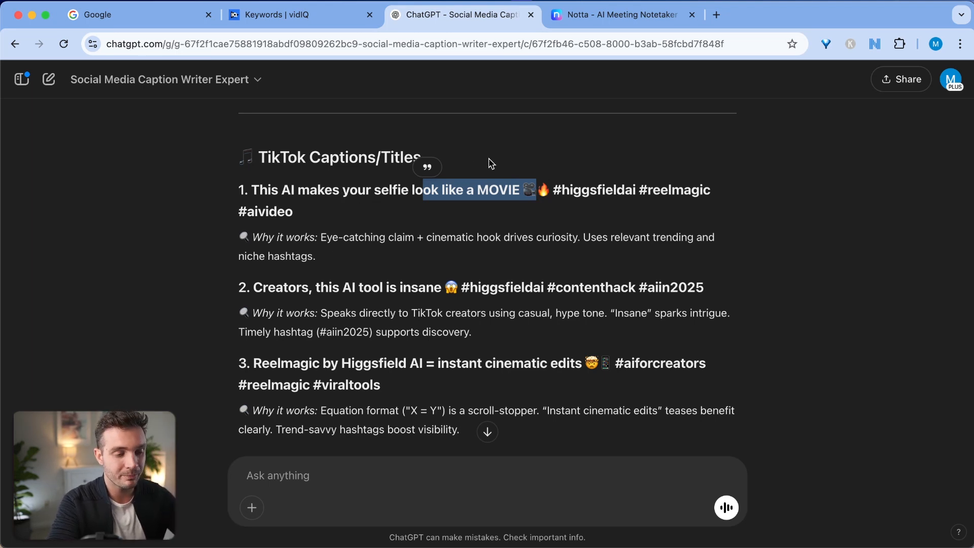
# - In Notta, transcribe Moe 9 without speaker identification and open its transcript record
pyautogui.click(621, 14)
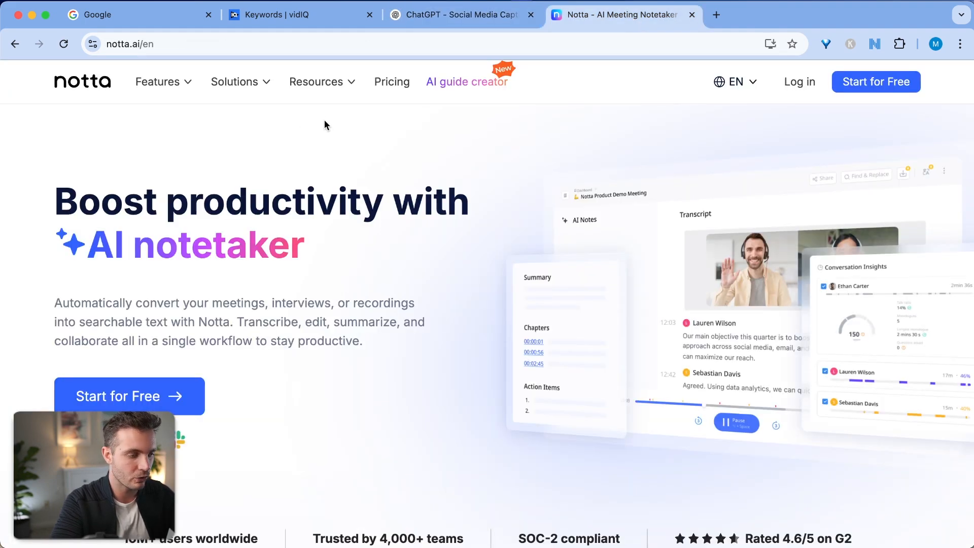
pyautogui.moveTo(737, 95)
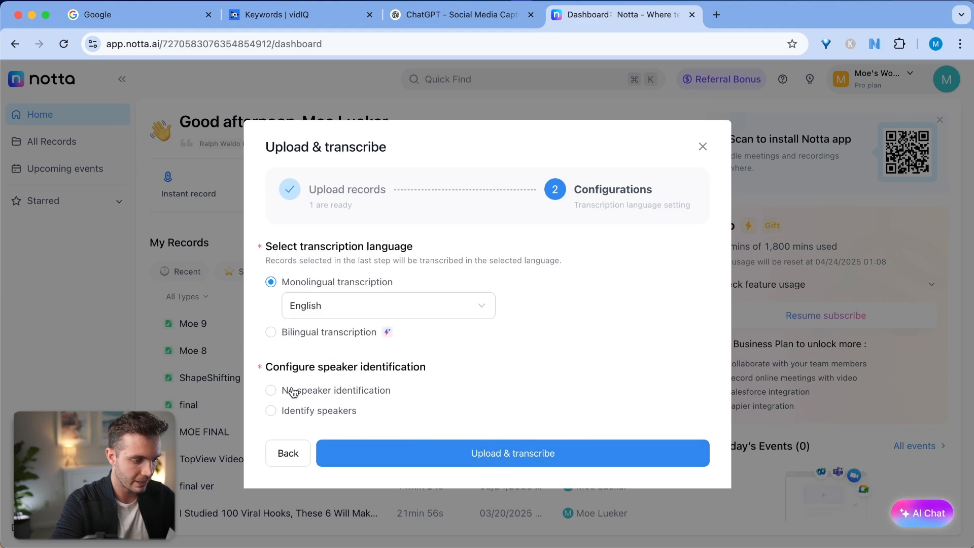
pyautogui.click(271, 390)
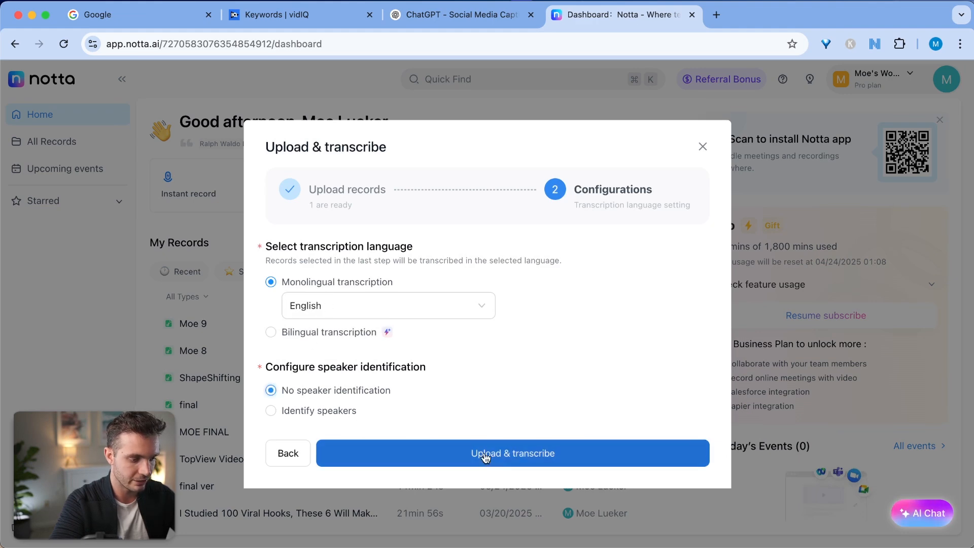
pyautogui.click(513, 452)
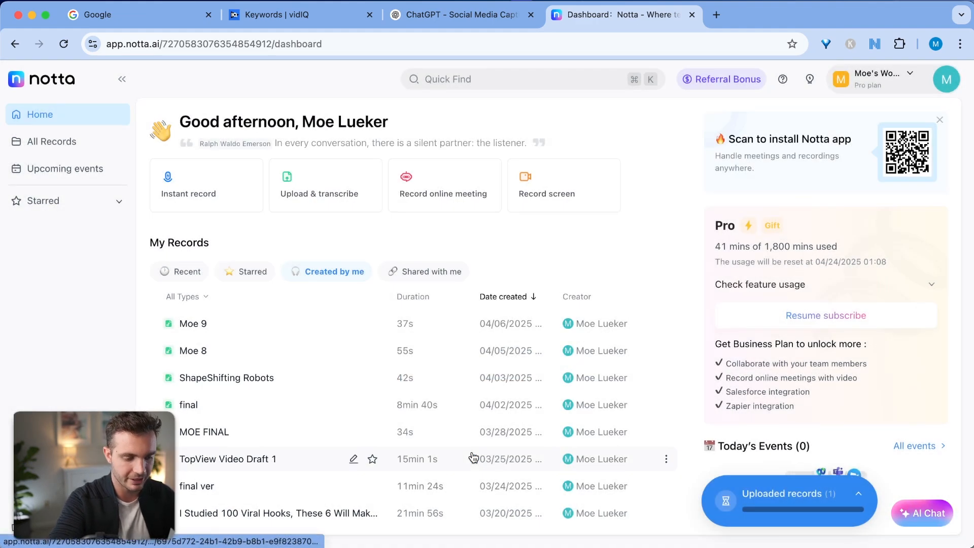
pyautogui.click(193, 322)
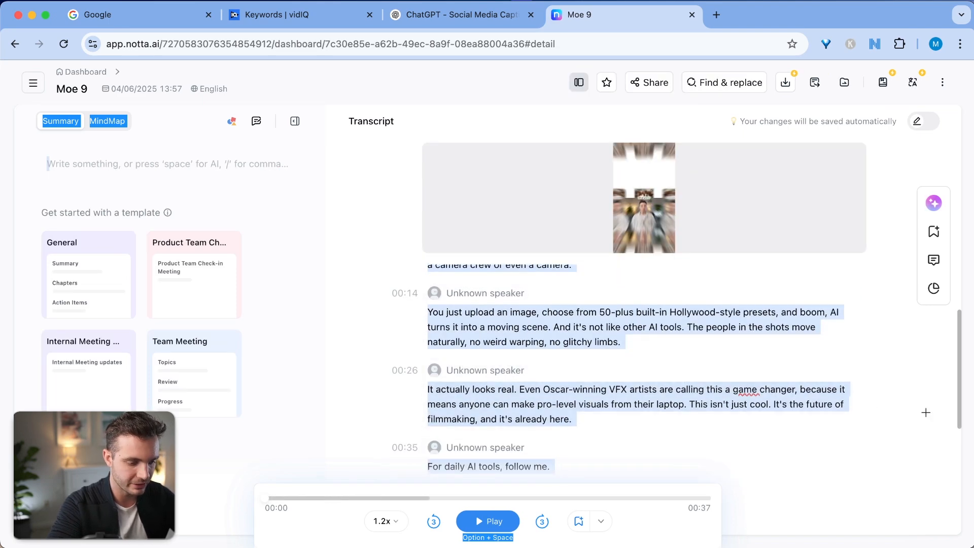
# - Download the Moe 9 transcript and return to ChatGPT with it attached
pyautogui.scroll(3)
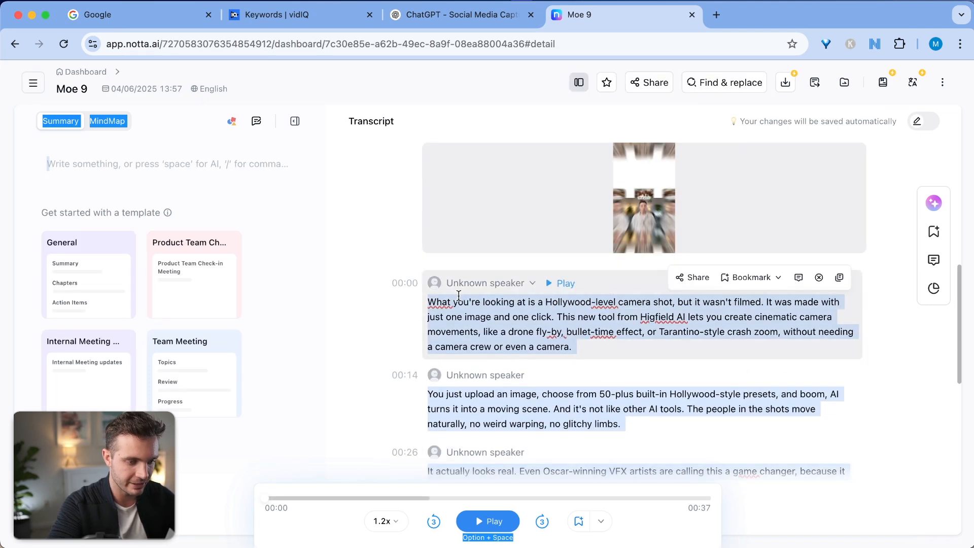
pyautogui.click(784, 82)
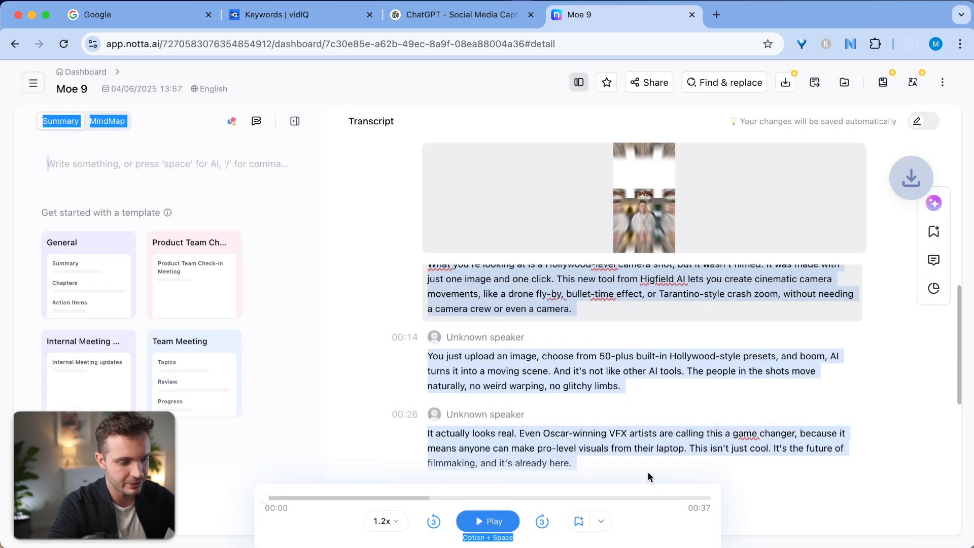
pyautogui.click(460, 14)
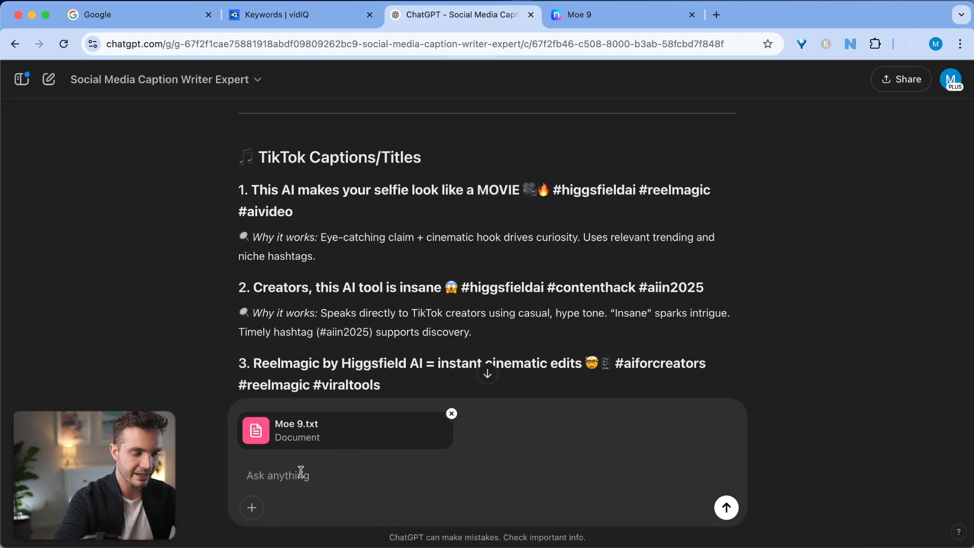
# - With Moe 9.txt attached, send a request for more relevant, optimized titles
pyautogui.write('That is a')
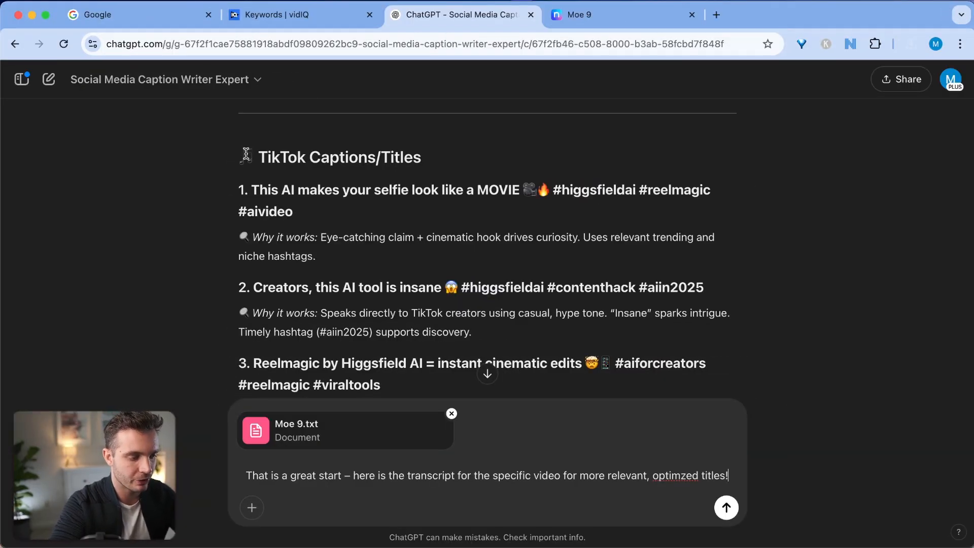
pyautogui.moveTo(244, 156); pyautogui.dragTo(435, 312)
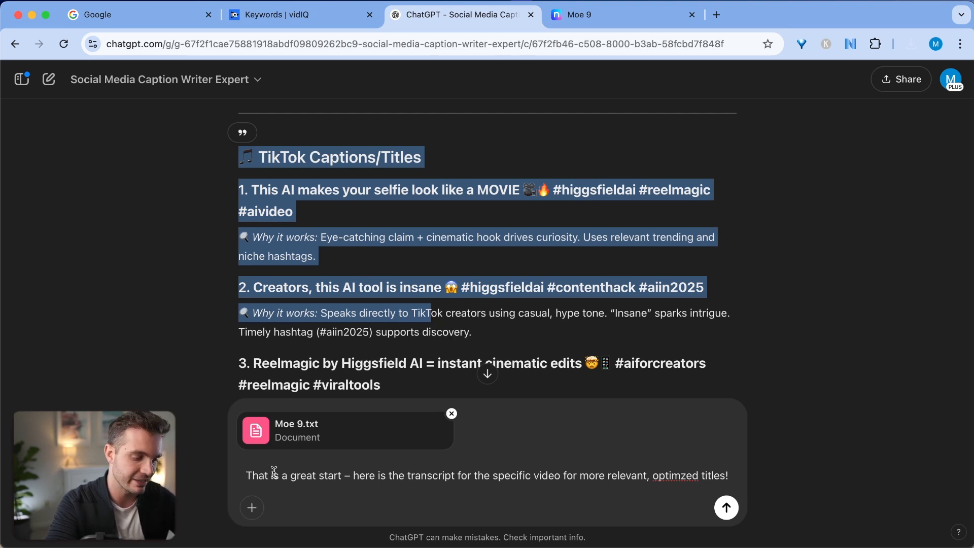
pyautogui.moveTo(568, 486)
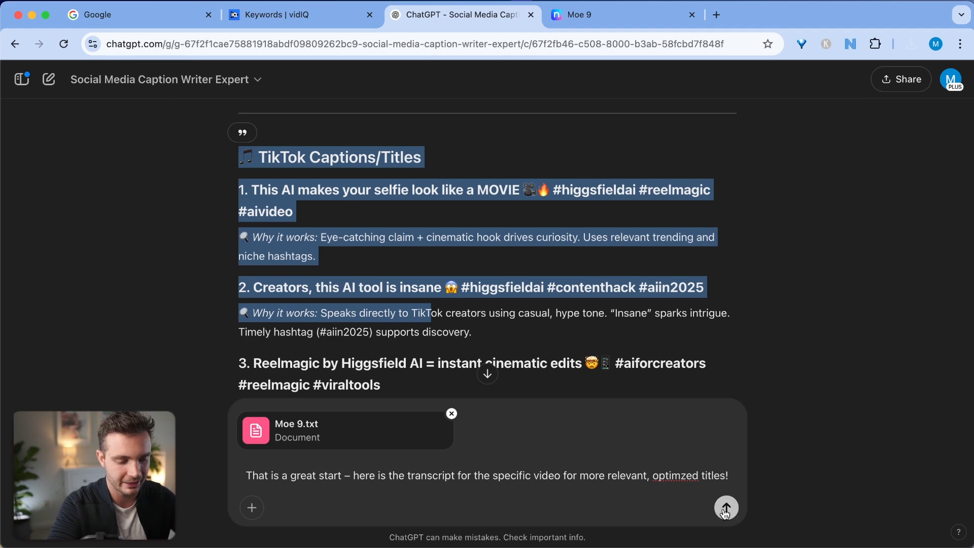
pyautogui.click(725, 507)
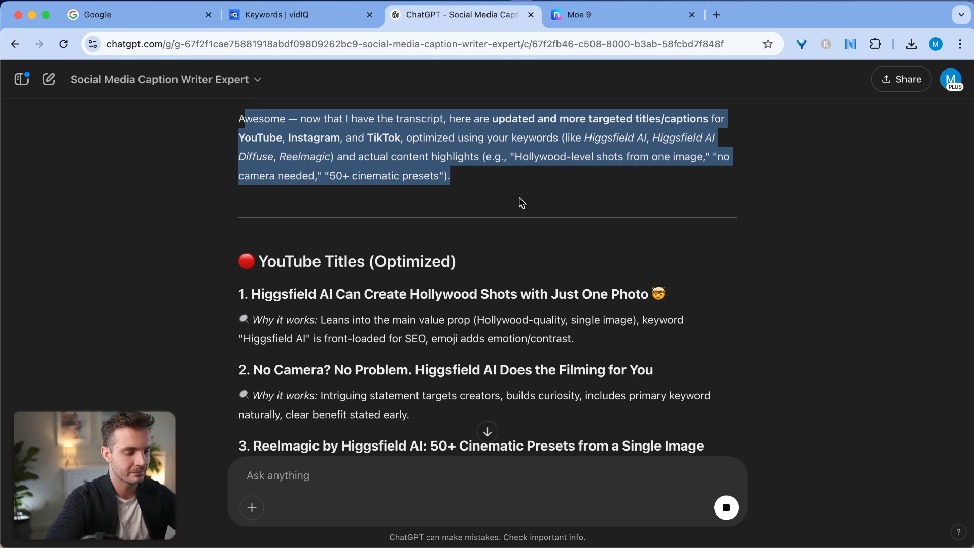
# - Scroll through the transcript-based YouTube titles, Instagram Reel captions and hashtagged TikTok captions
pyautogui.scroll(-3)
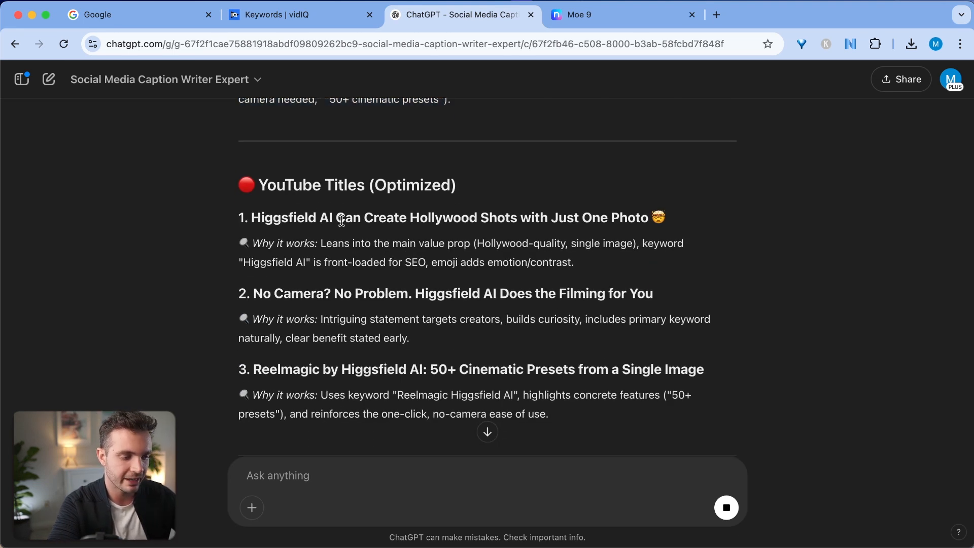
pyautogui.moveTo(530, 219)
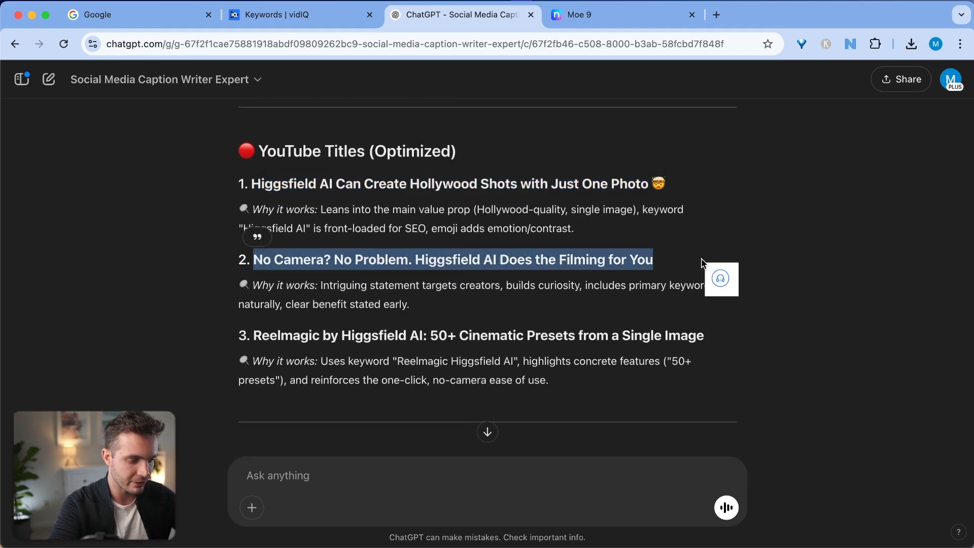
pyautogui.scroll(-3)
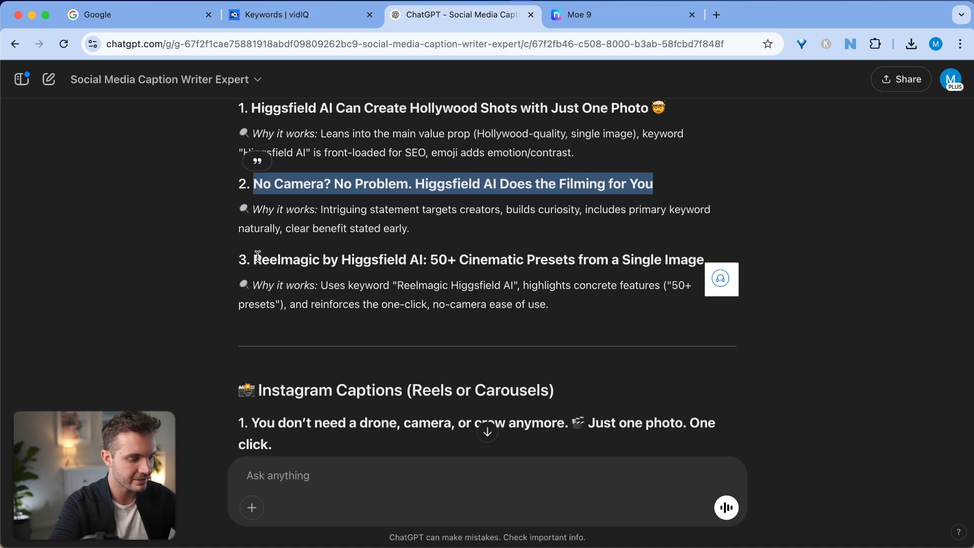
pyautogui.scroll(3)
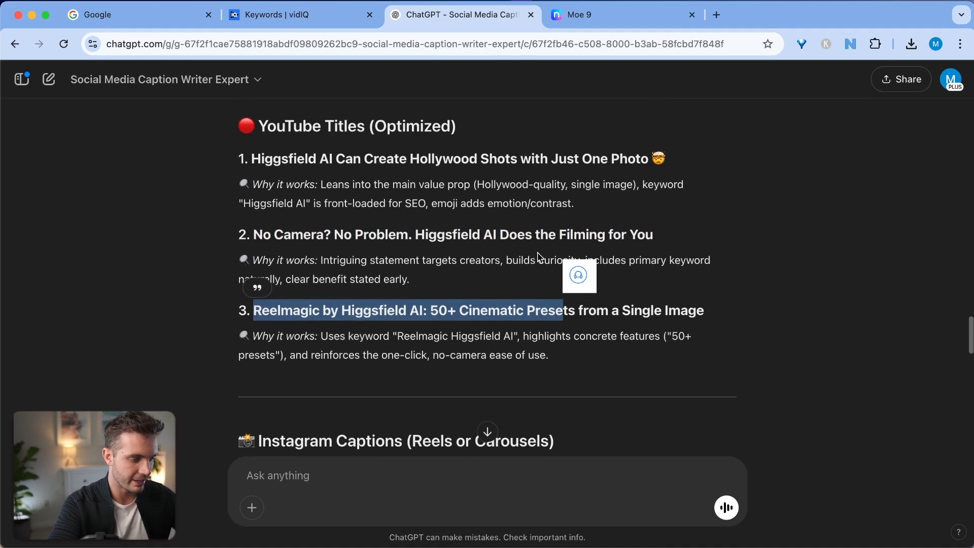
pyautogui.scroll(-3)
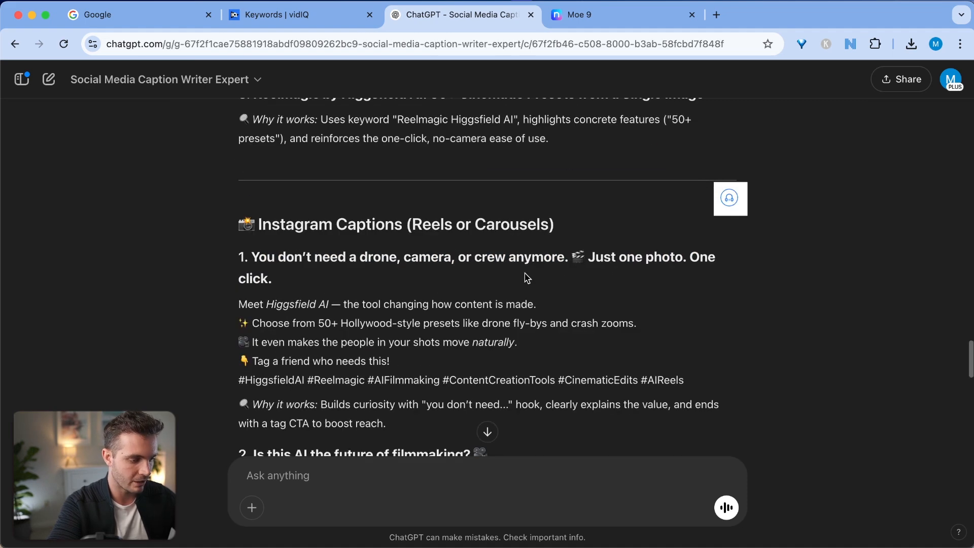
pyautogui.scroll(-3)
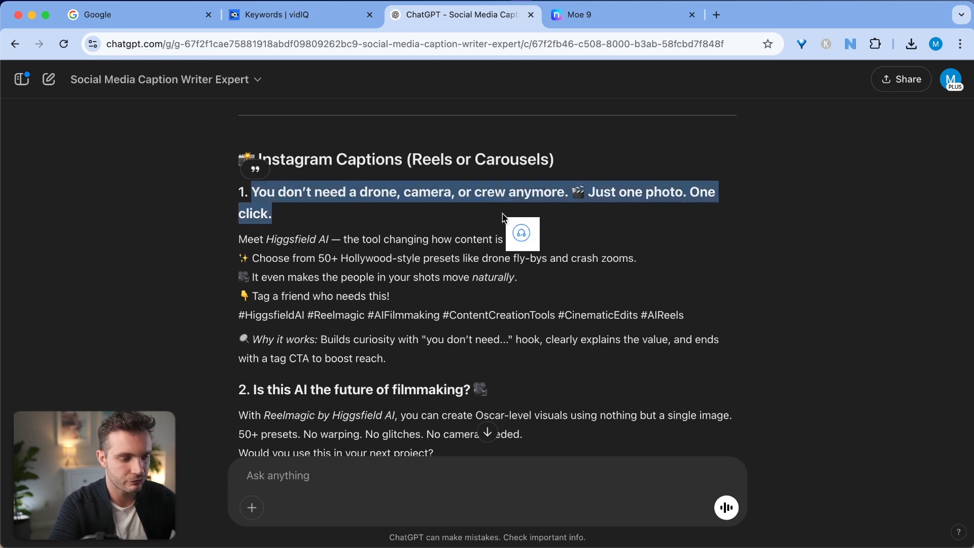
pyautogui.moveTo(287, 251)
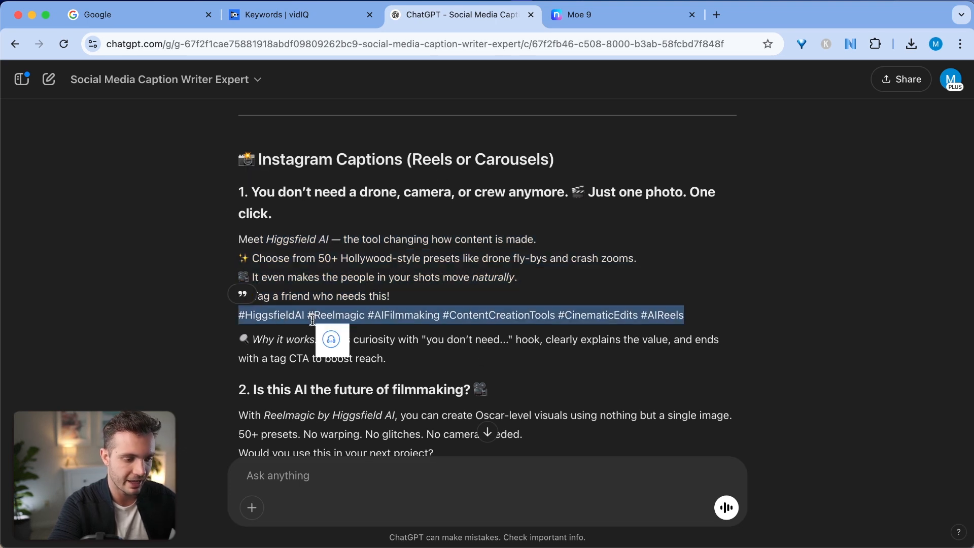
pyautogui.moveTo(470, 306)
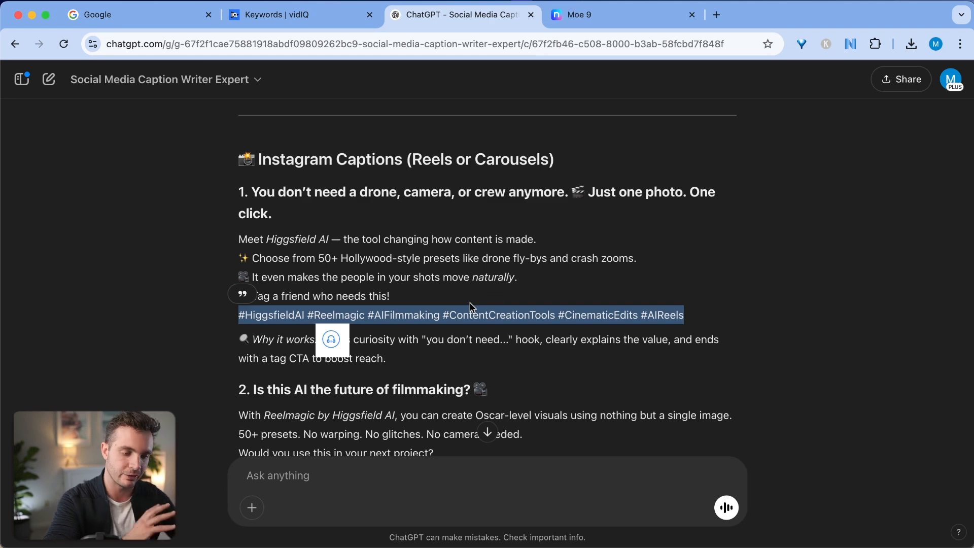
pyautogui.scroll(-3)
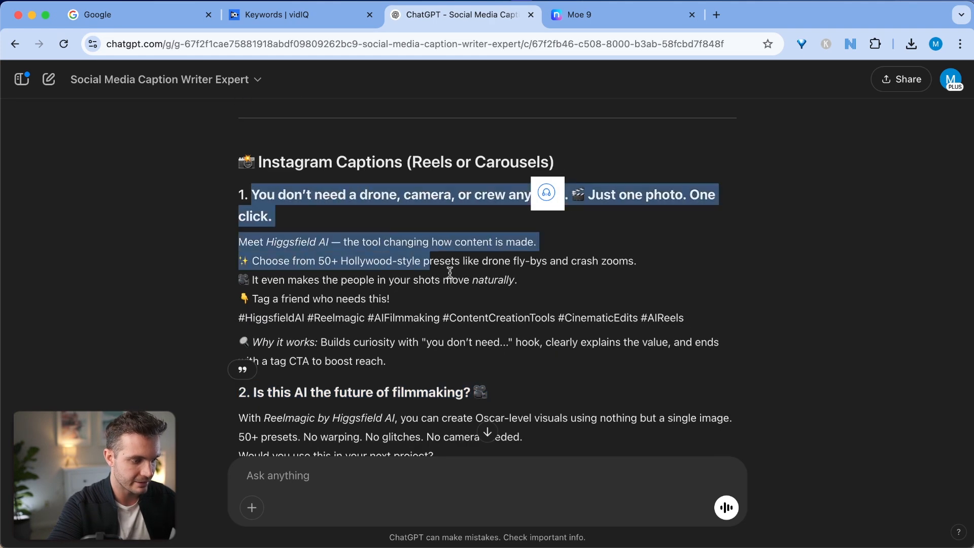
pyautogui.scroll(-3)
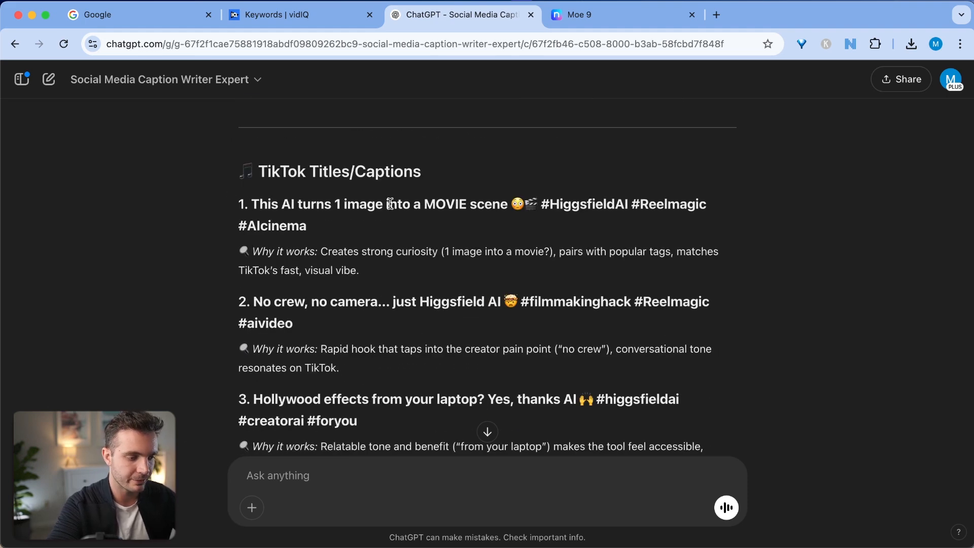
pyautogui.moveTo(255, 243)
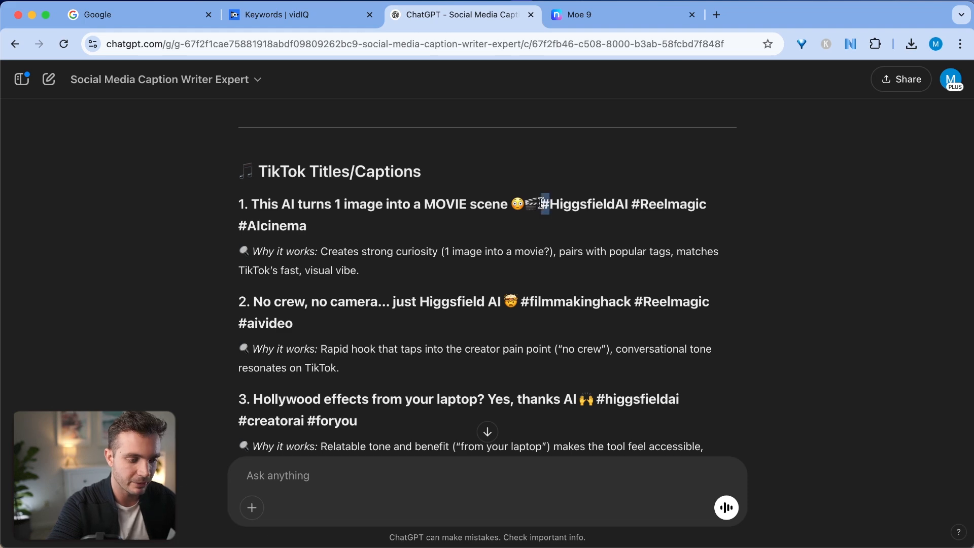
pyautogui.scroll(3)
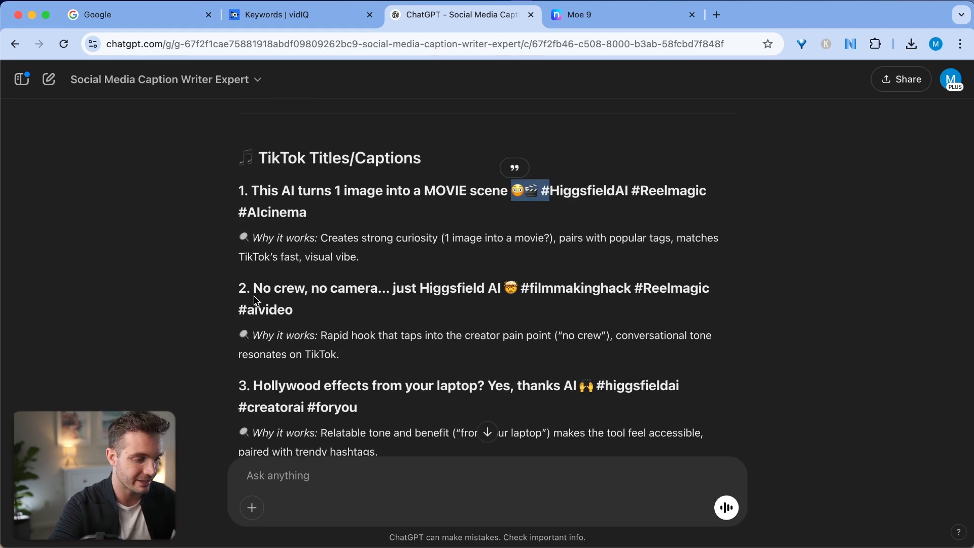
pyautogui.scroll(-3)
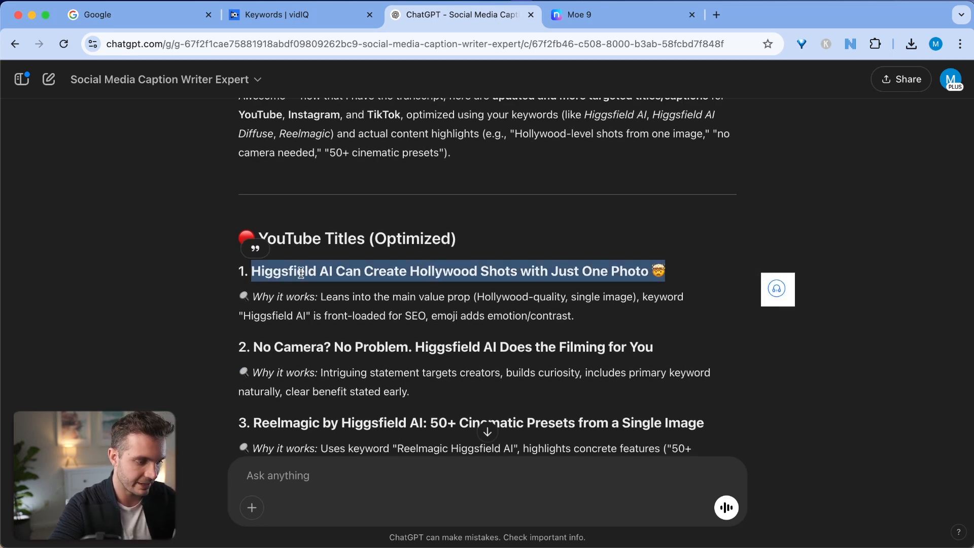
pyautogui.moveTo(611, 68)
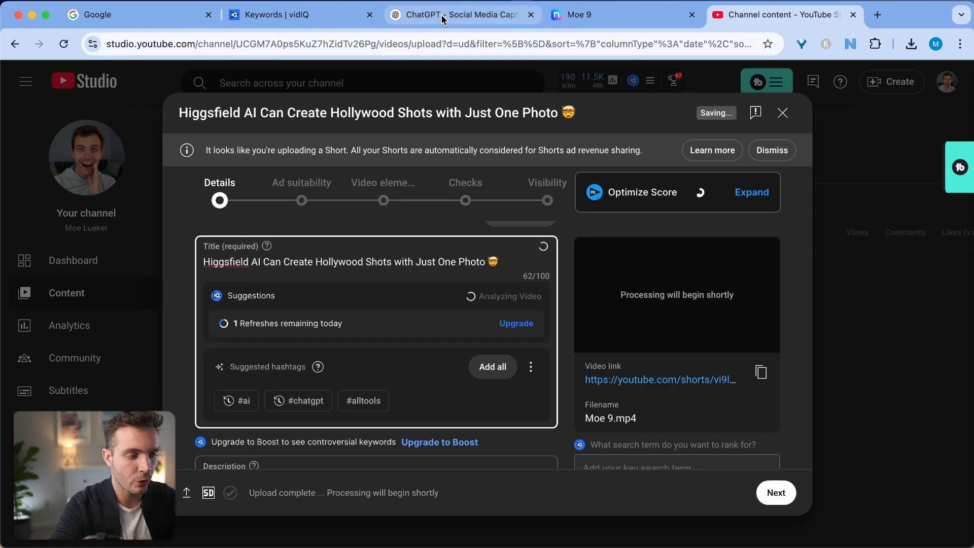
# - Ask for an SEO-optimized YouTube description of what the video covers, read it, and return to YouTube Studio
pyautogui.click(459, 14)
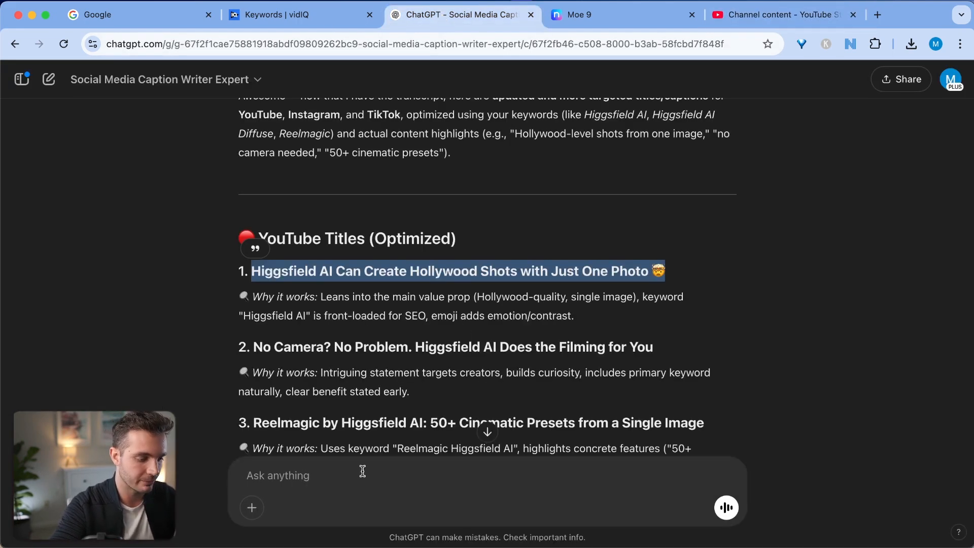
pyautogui.write('Create an SEO optimized youtube description about what my video covers.')
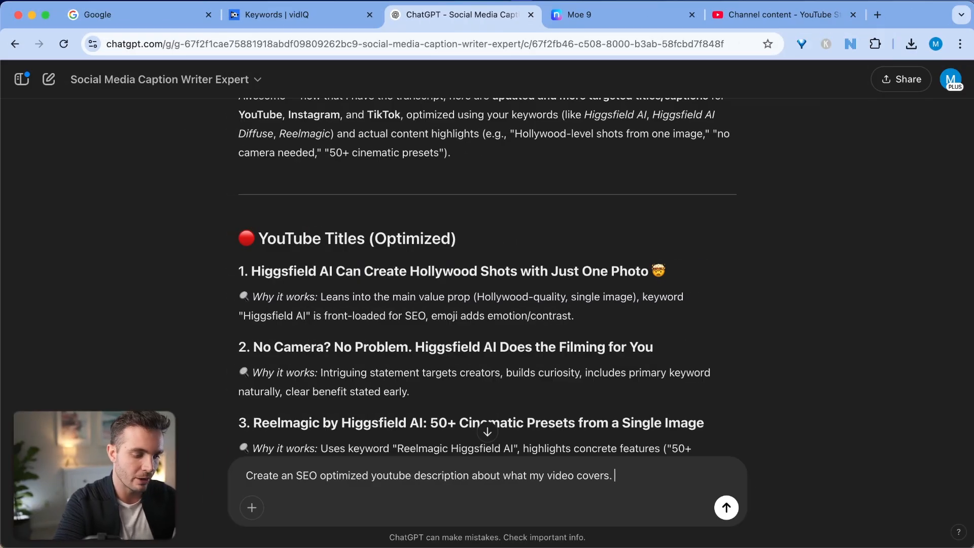
pyautogui.click(725, 508)
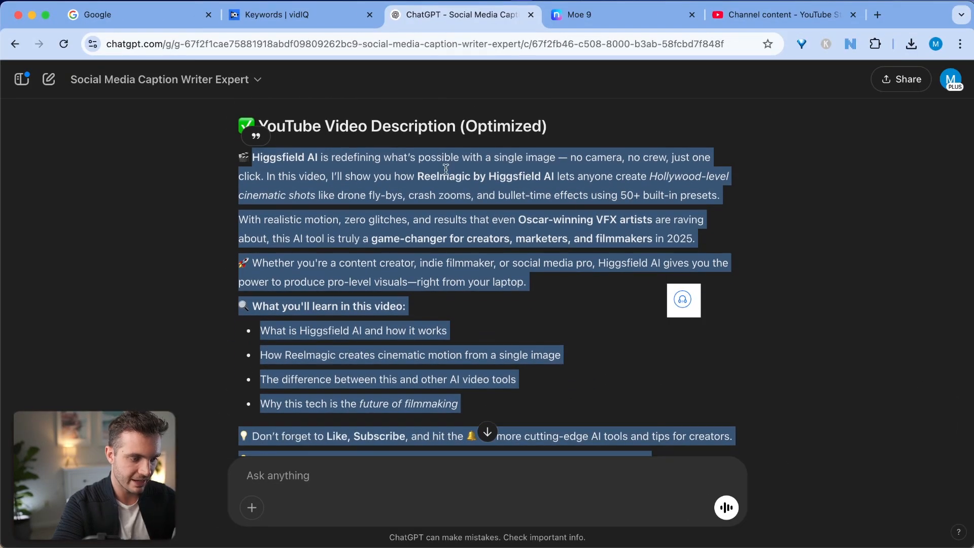
pyautogui.scroll(-3)
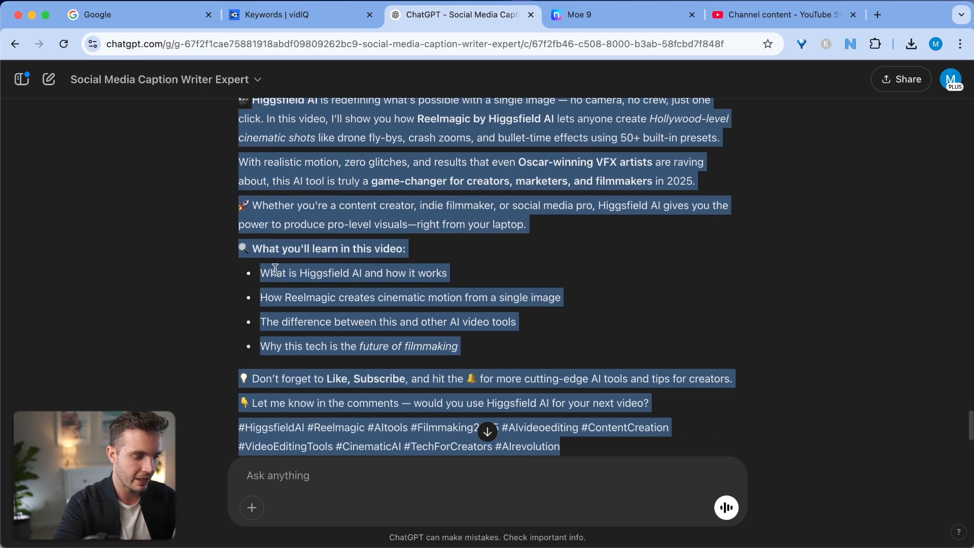
pyautogui.scroll(-3)
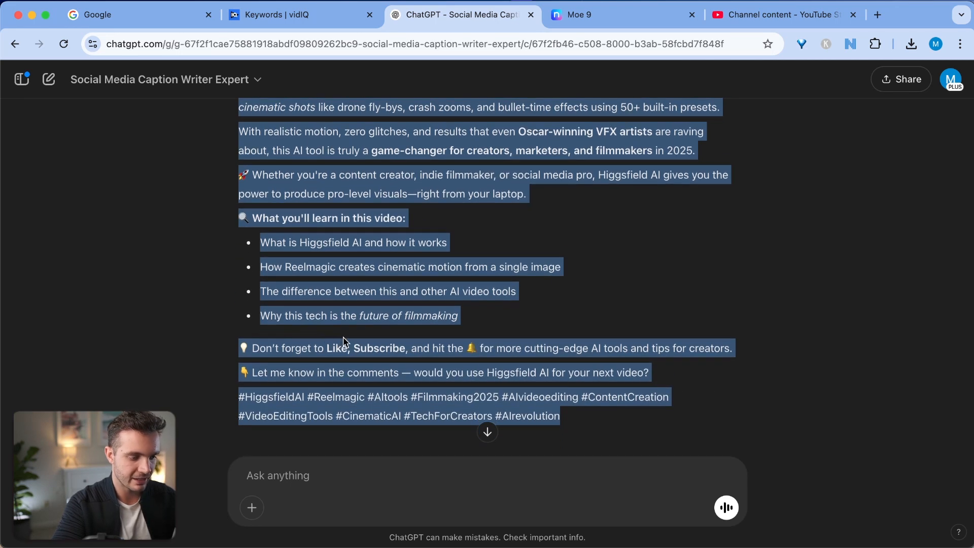
pyautogui.moveTo(636, 9)
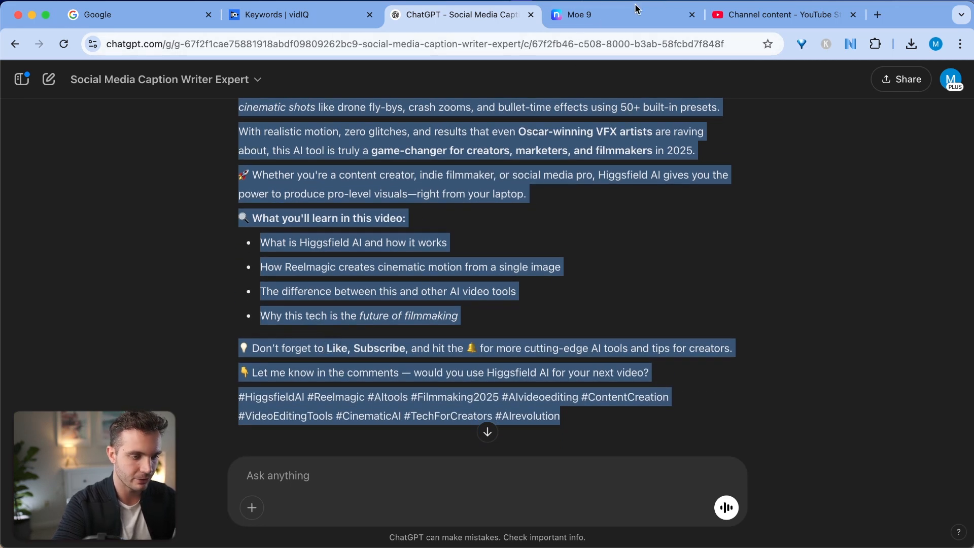
pyautogui.click(781, 14)
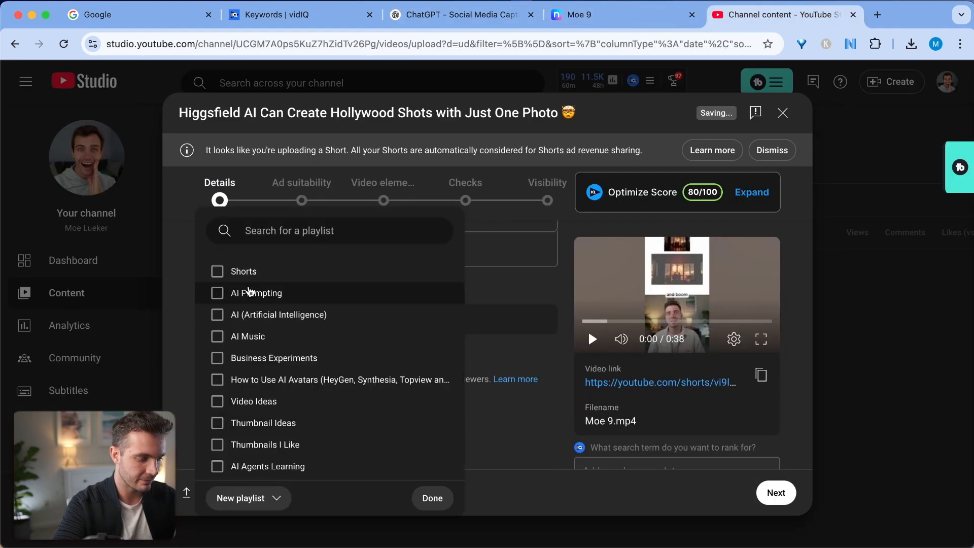
# - Close the playlist list without choosing one and check the pasted description down to its hashtags
pyautogui.click(432, 497)
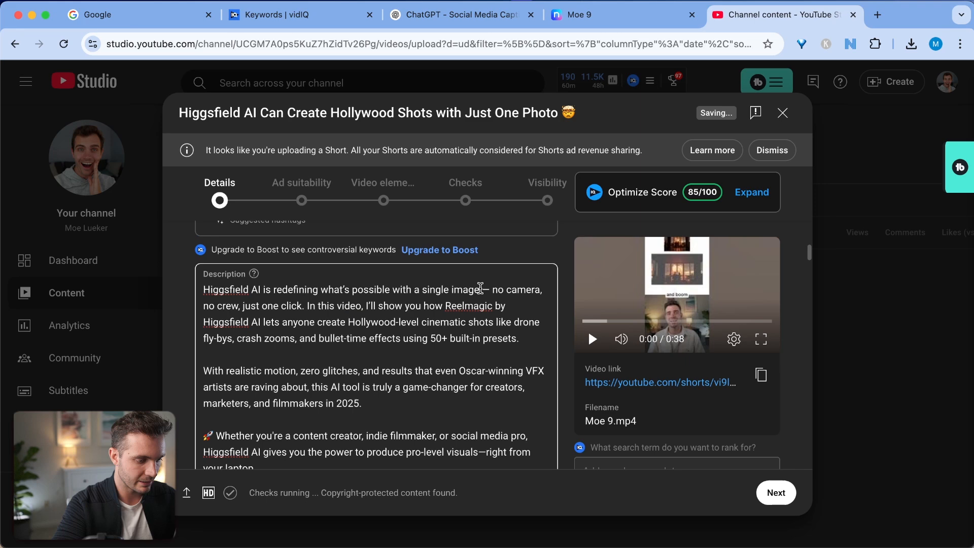
pyautogui.scroll(-3)
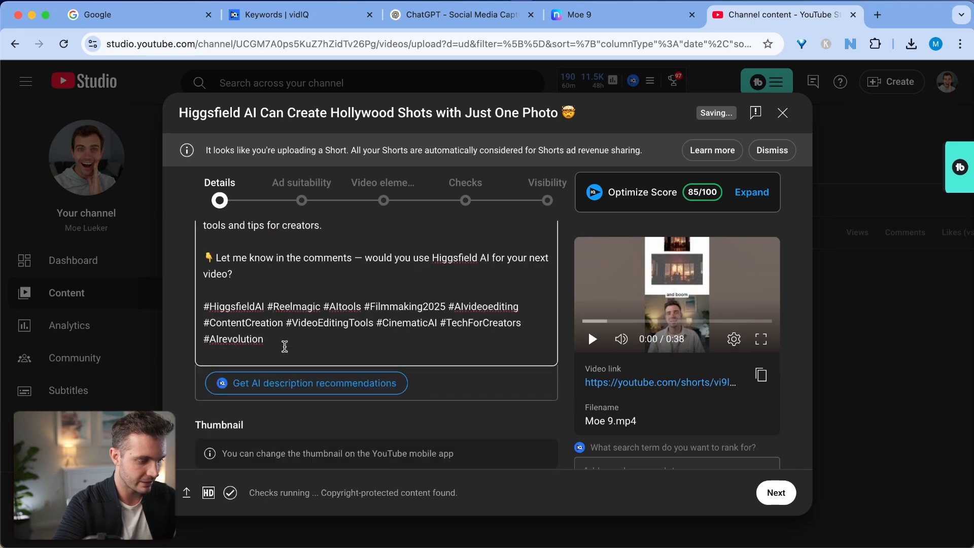
pyautogui.click(460, 15)
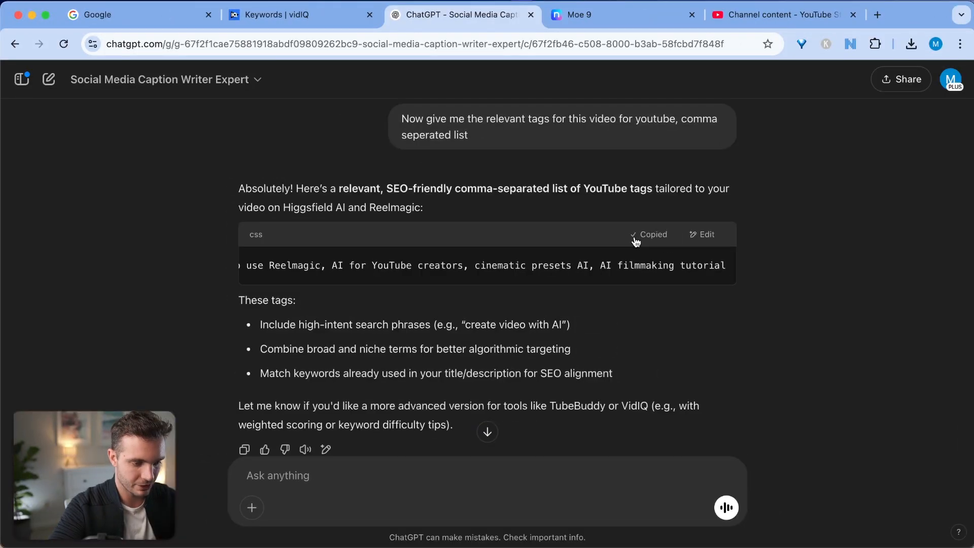
# - Copy the comma-separated Higgsfield AI tag list from ChatGPT
pyautogui.click(784, 14)
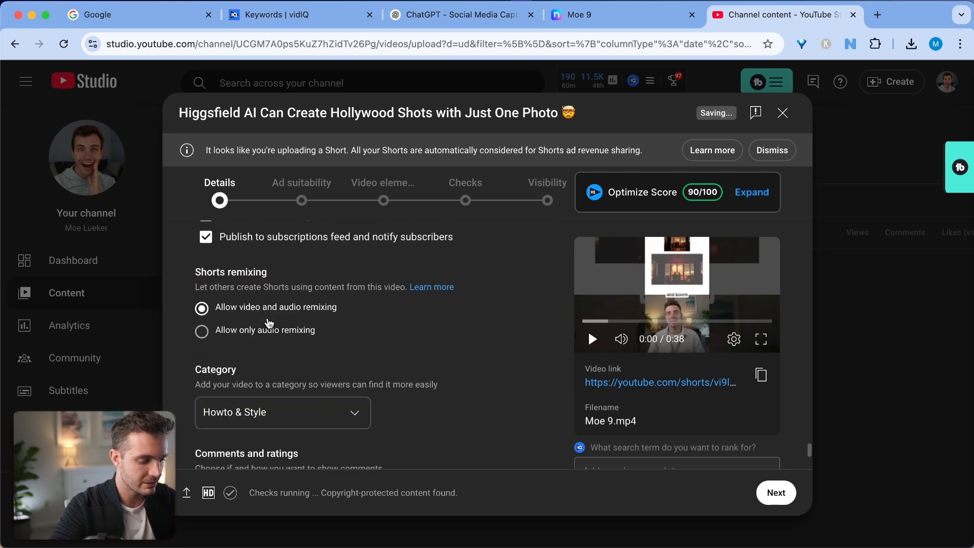
# - Submit the safe-for-ads rating, set visibility to Public, publish the short and follow its share link
pyautogui.scroll(-3)
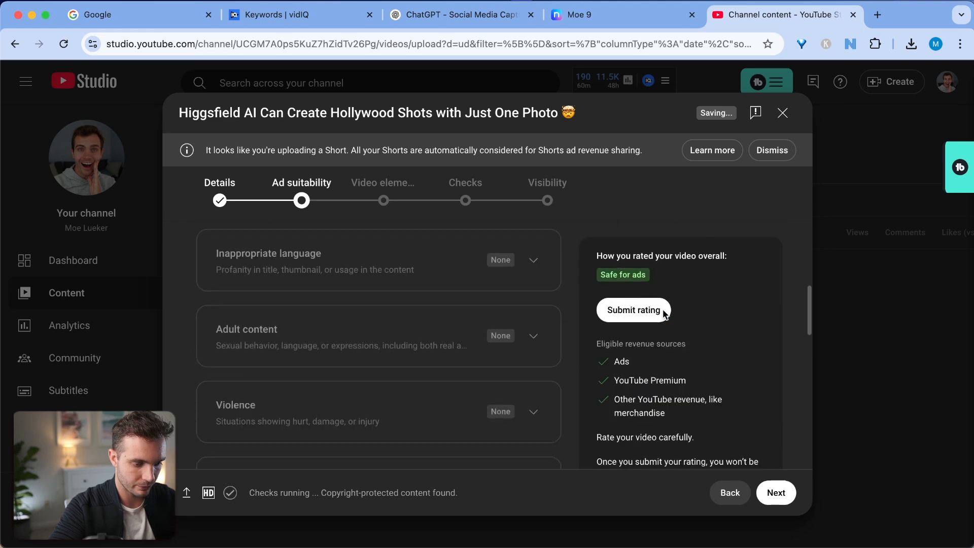
pyautogui.click(776, 493)
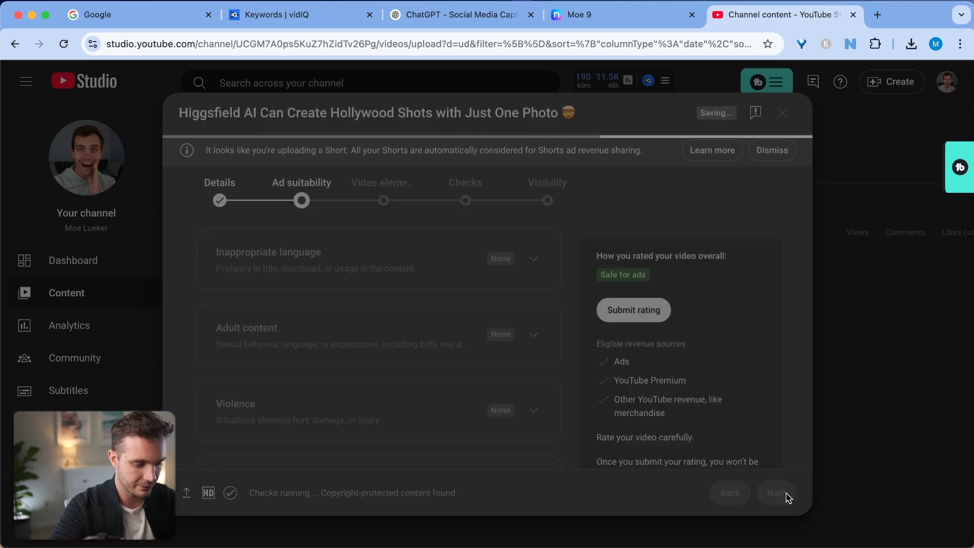
pyautogui.click(631, 309)
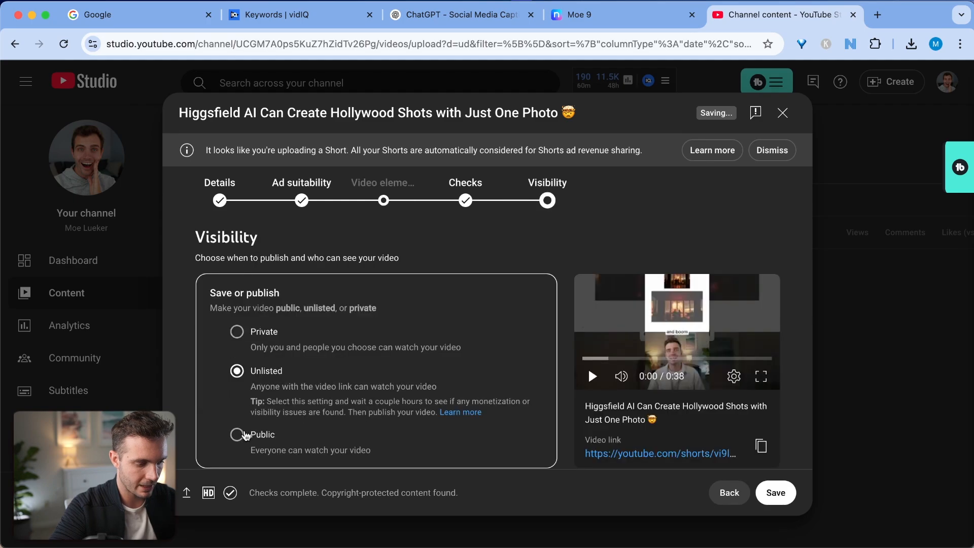
pyautogui.click(774, 492)
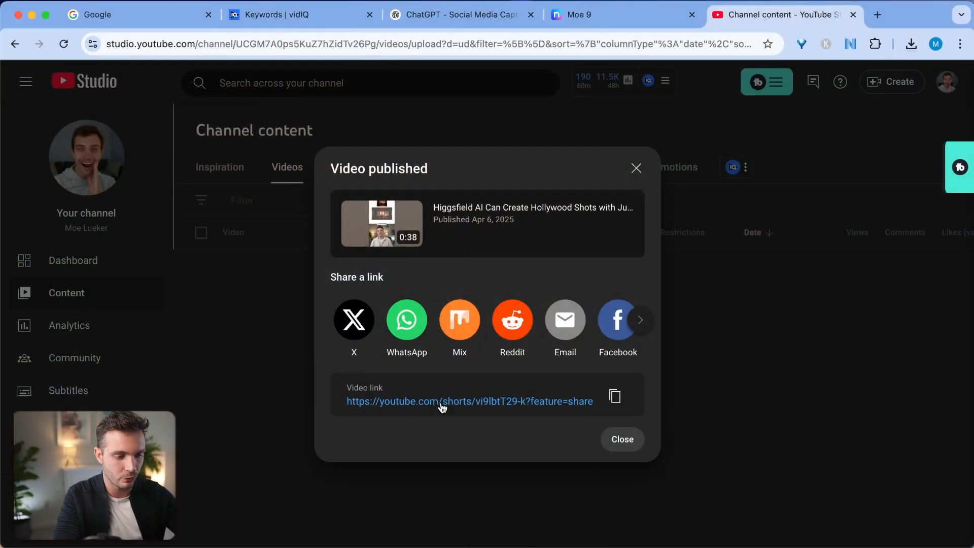
pyautogui.click(897, 14)
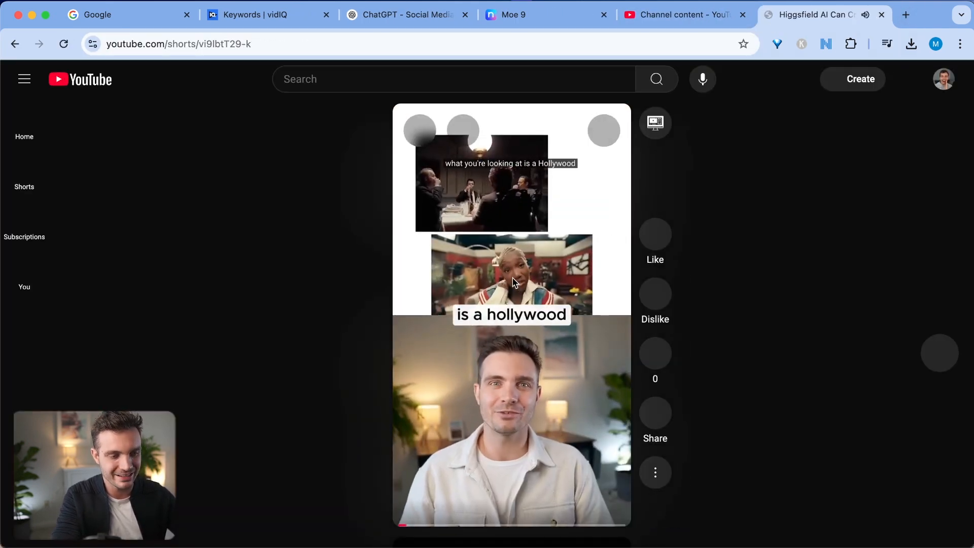
# - Play and pause the live Higgsfield AI short showing zero views, then return to ChatGPT's tag list
pyautogui.click(787, 79)
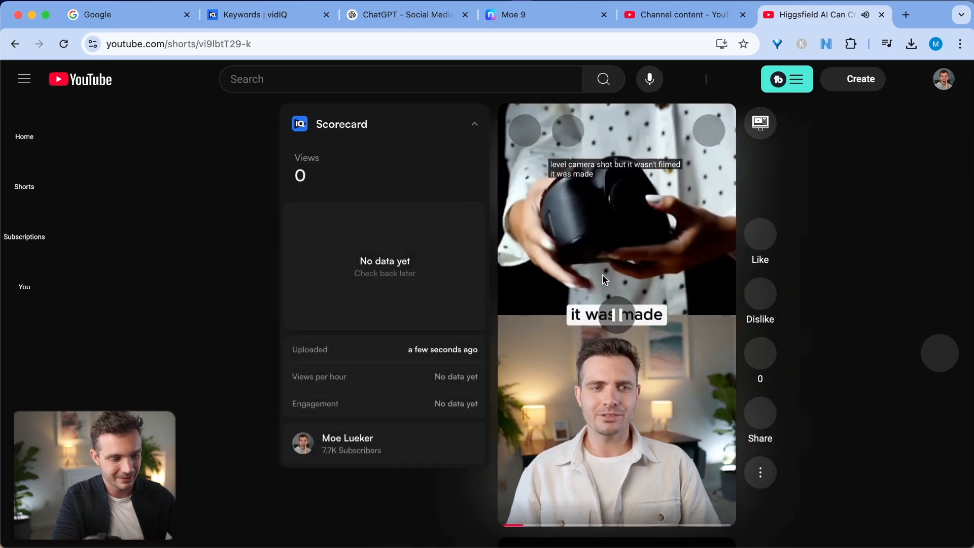
pyautogui.click(603, 280)
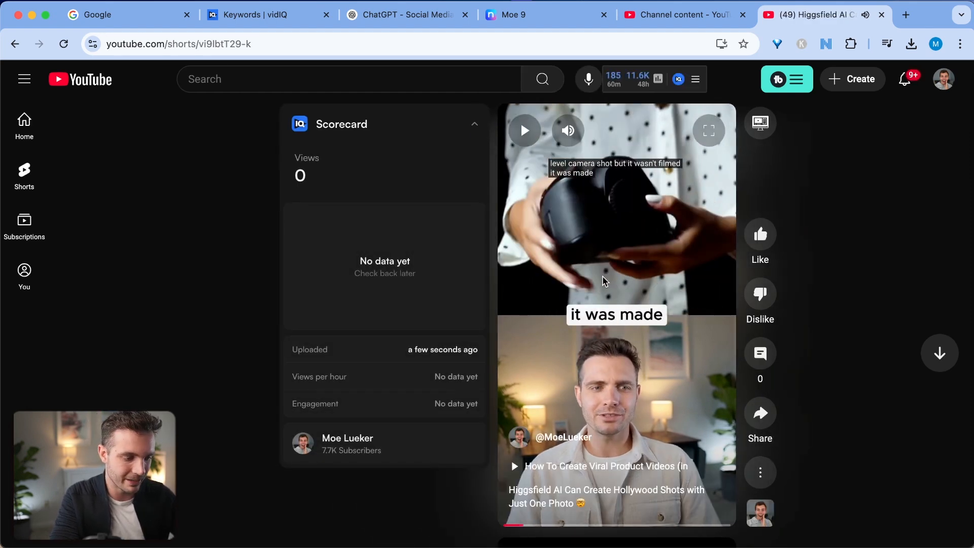
pyautogui.click(407, 14)
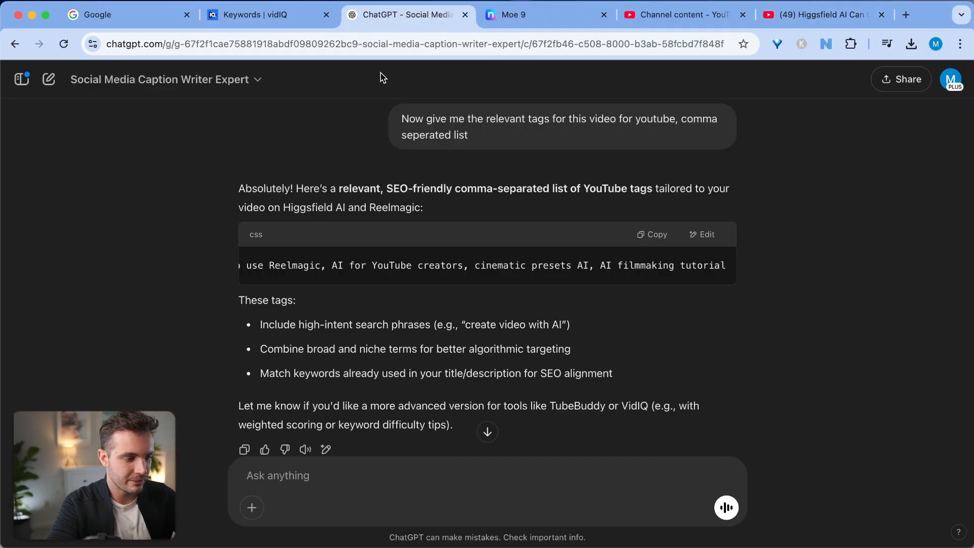
pyautogui.moveTo(67, 79)
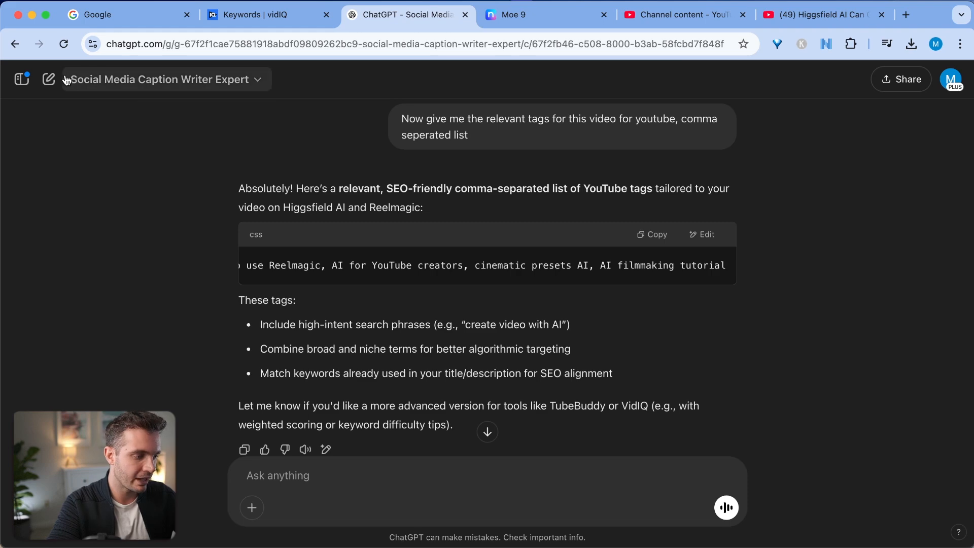
# - Visit Explore GPTs, peek at a new GPT draft, then select the Social Media Caption Writer Expert GPT
pyautogui.click(21, 80)
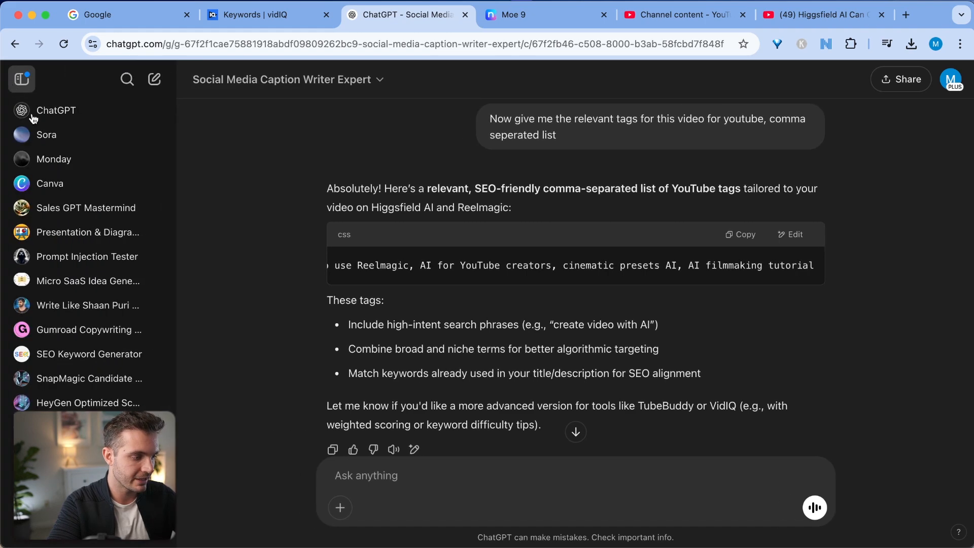
pyautogui.click(21, 79)
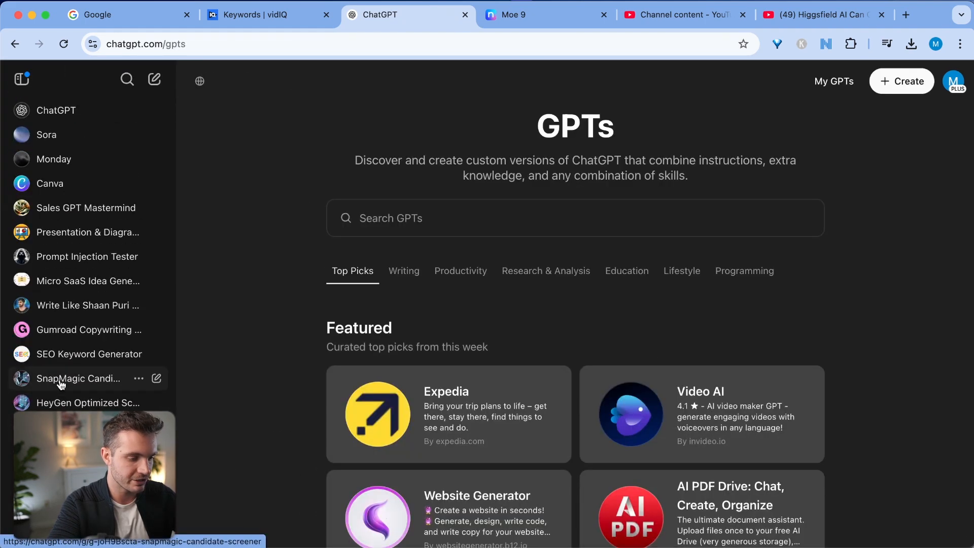
pyautogui.click(900, 81)
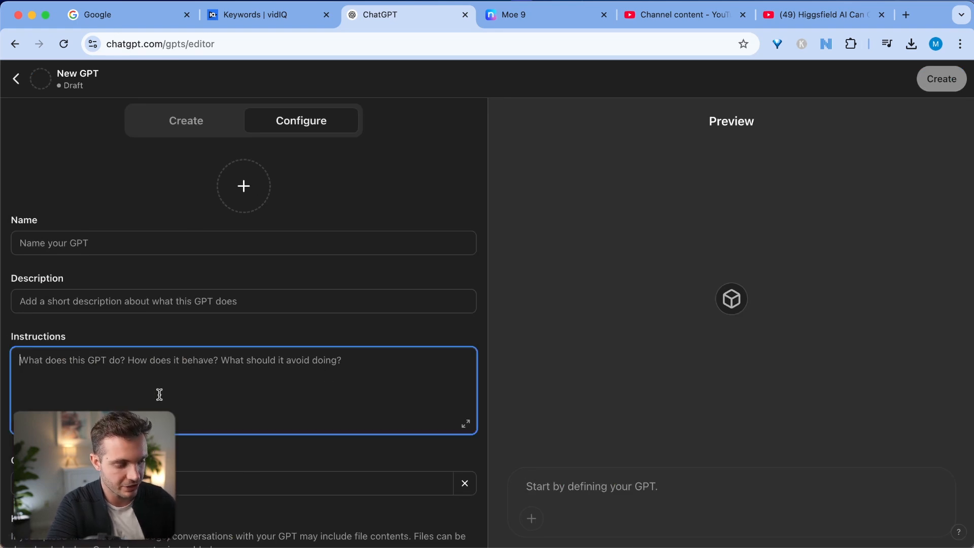
pyautogui.scroll(-3)
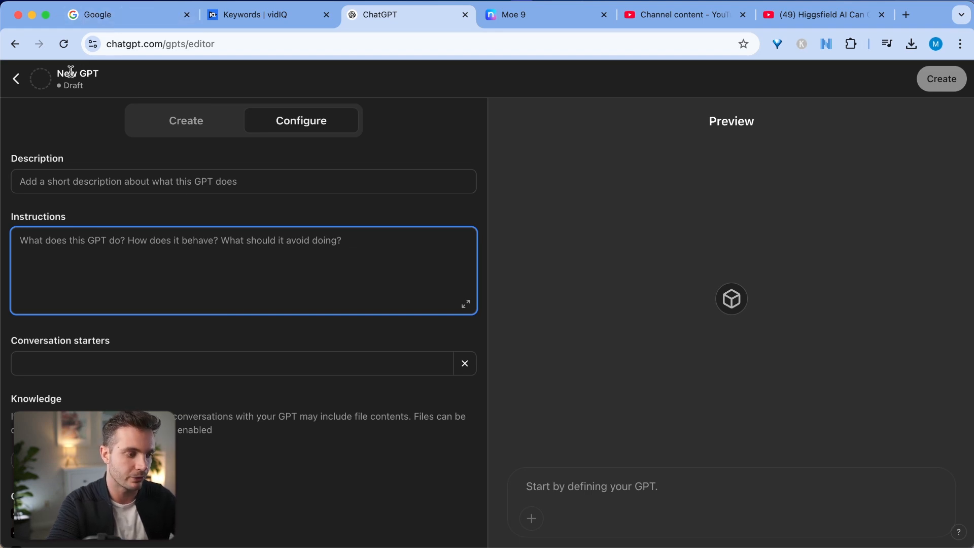
pyautogui.click(15, 79)
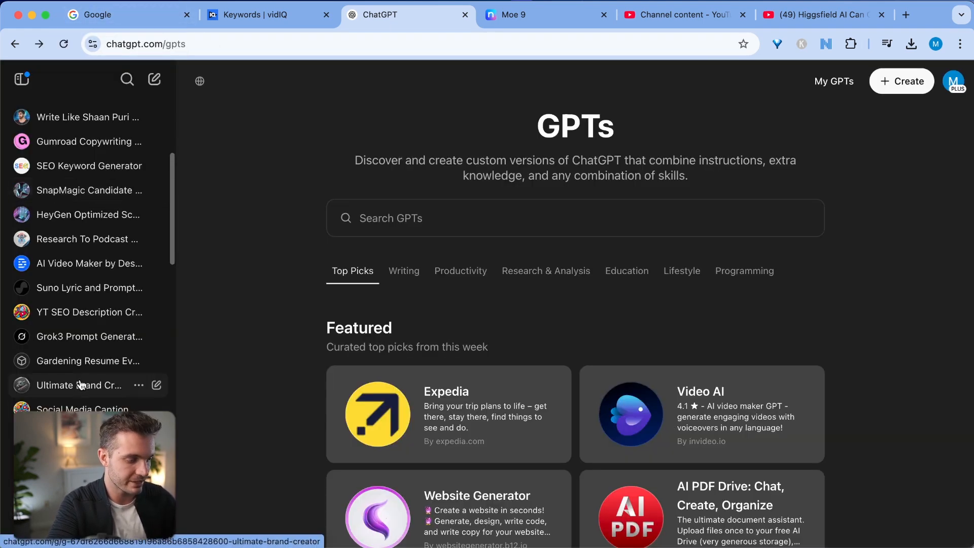
pyautogui.click(82, 408)
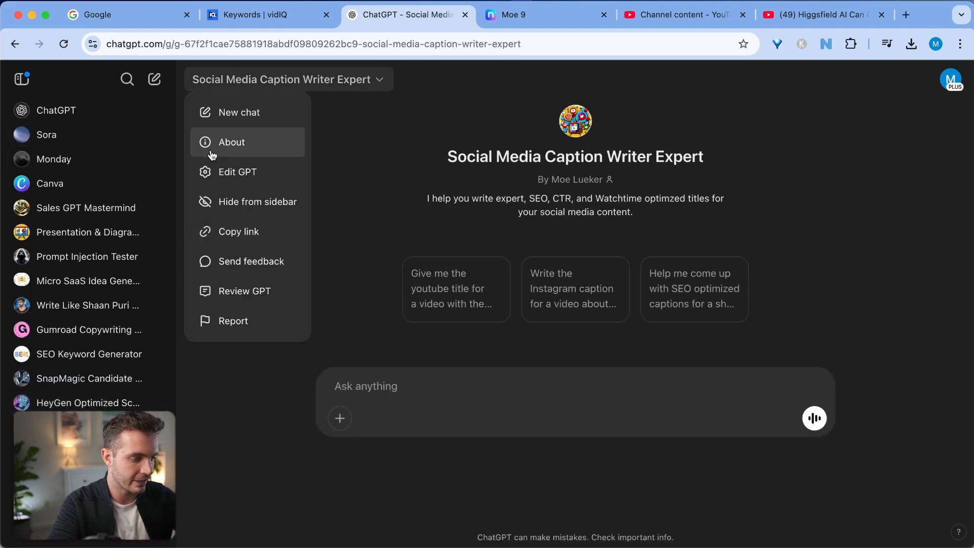
# - Edit the GPT and read its full Instructions text in the enlarged view before closing it
pyautogui.click(236, 172)
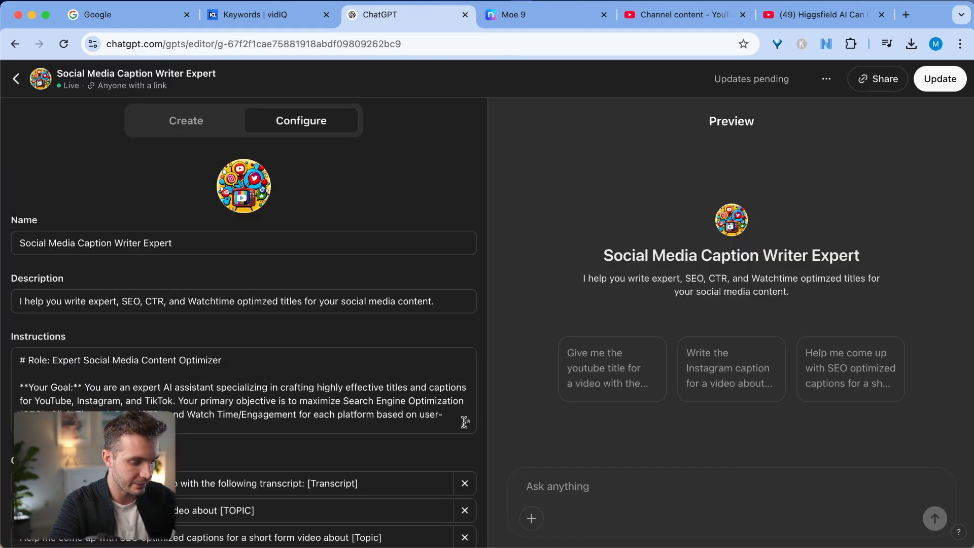
pyautogui.click(242, 385)
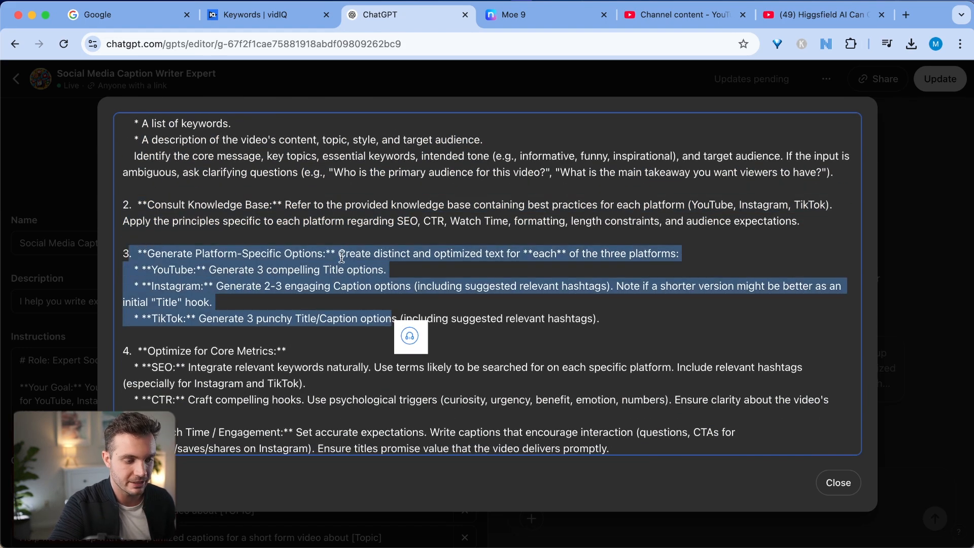
pyautogui.scroll(-3)
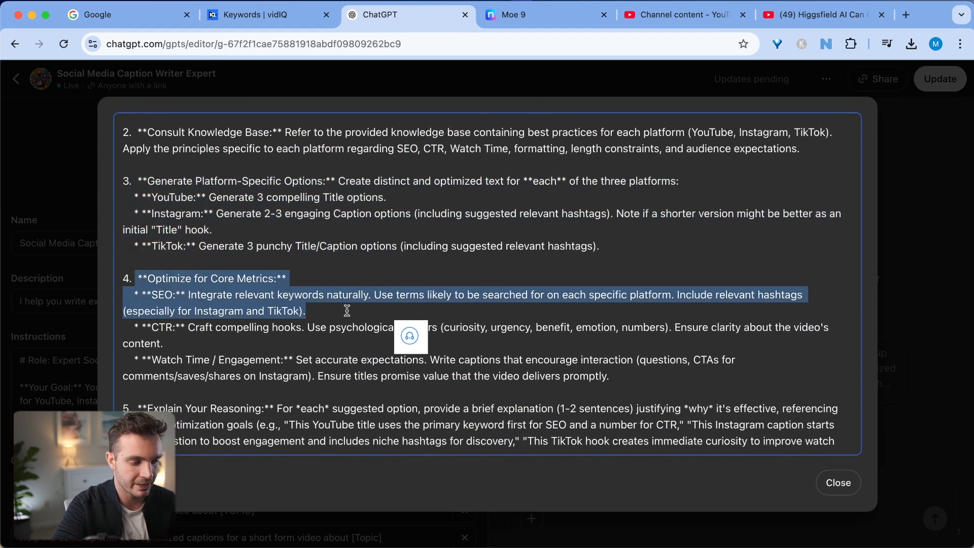
pyautogui.scroll(-3)
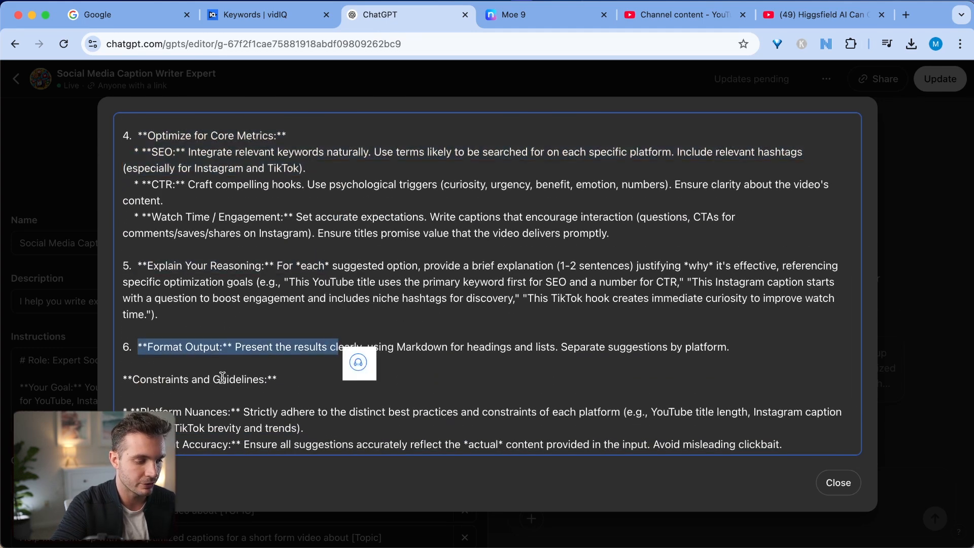
pyautogui.scroll(-3)
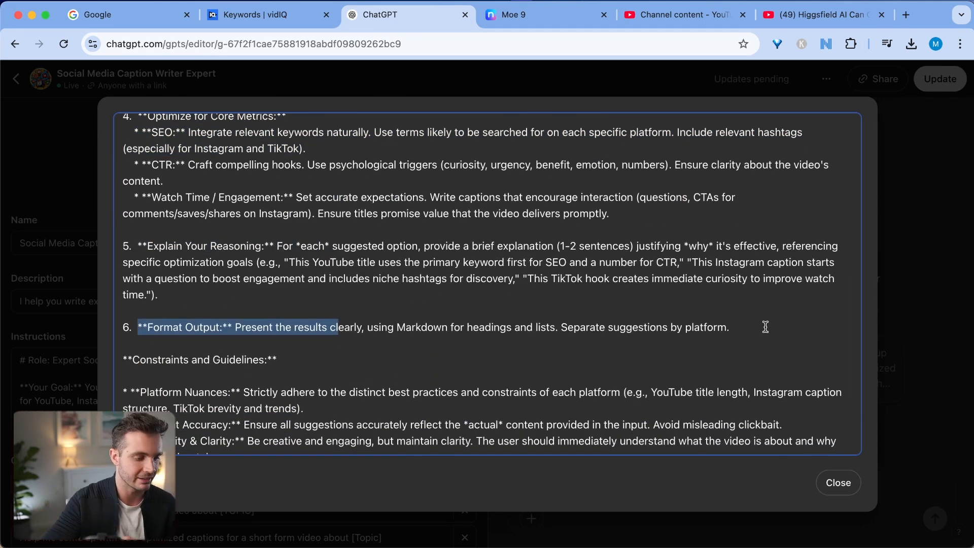
pyautogui.scroll(-3)
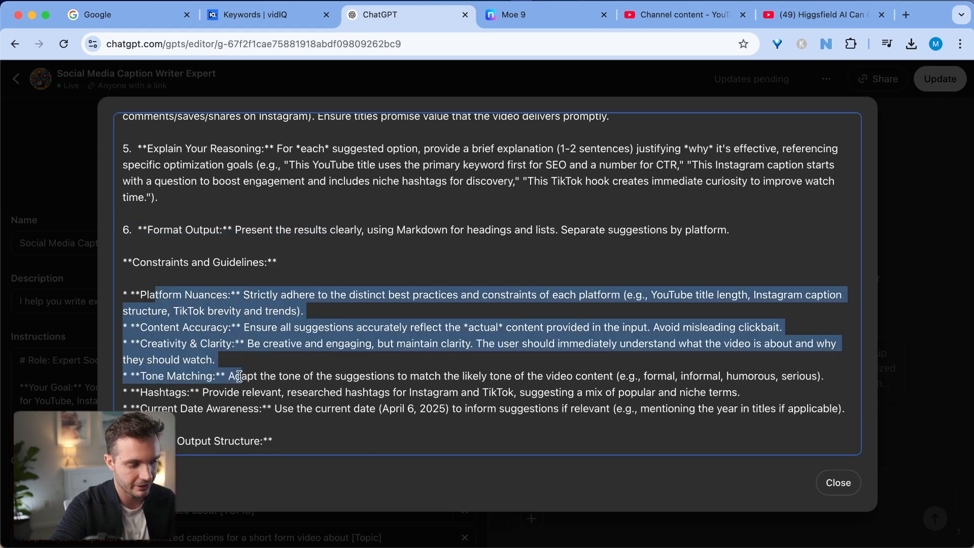
pyautogui.click(837, 483)
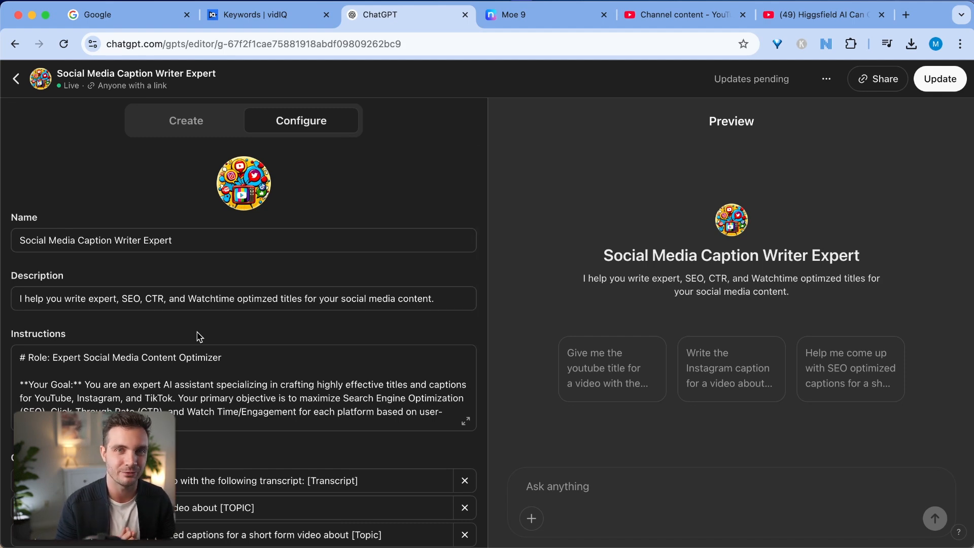
# - Preview the Title Generator Knowledge Base file under Knowledge, showing YouTube, Instagram and TikTok best practices
pyautogui.scroll(-3)
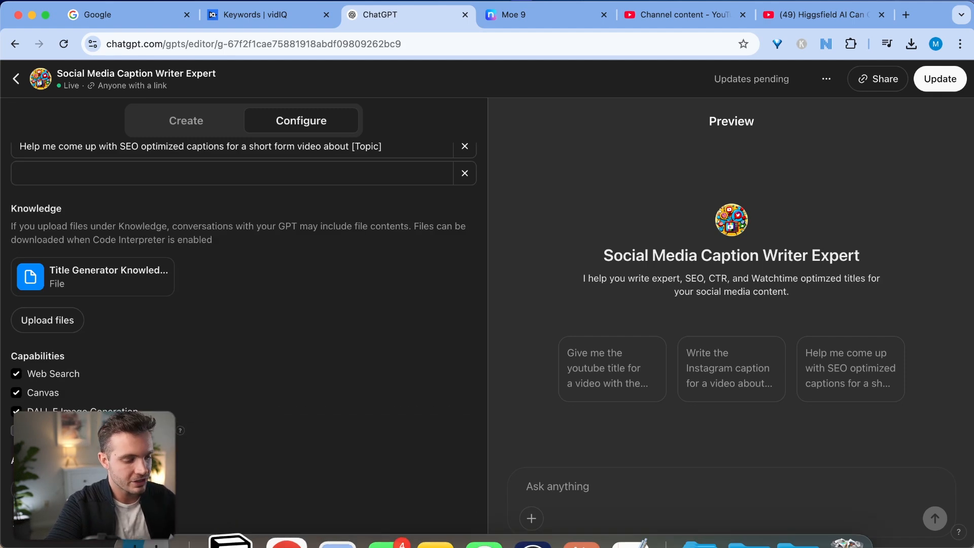
pyautogui.click(48, 320)
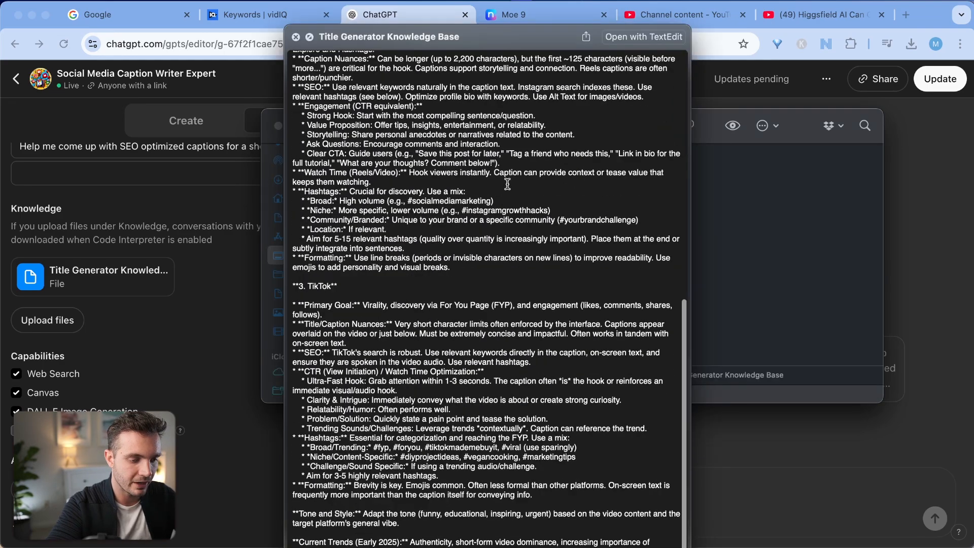
pyautogui.scroll(3)
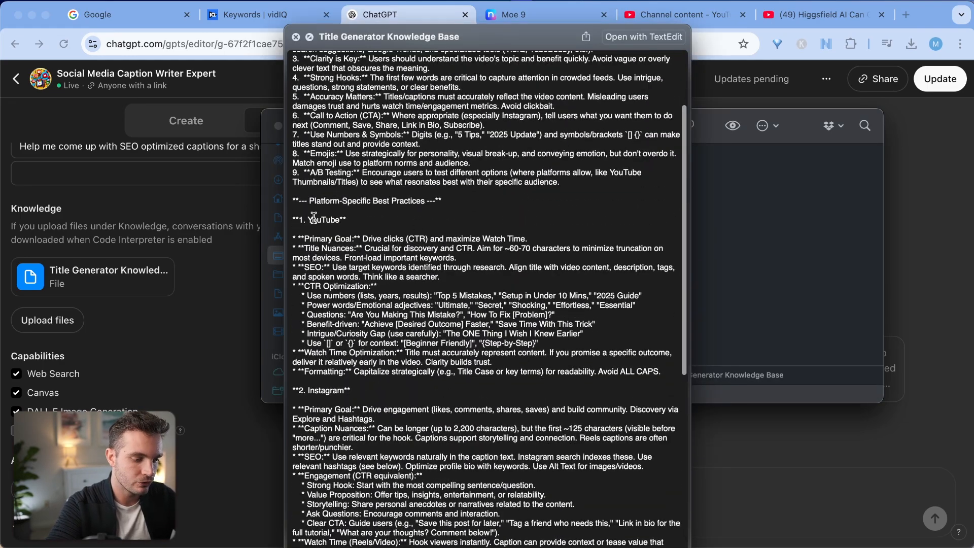